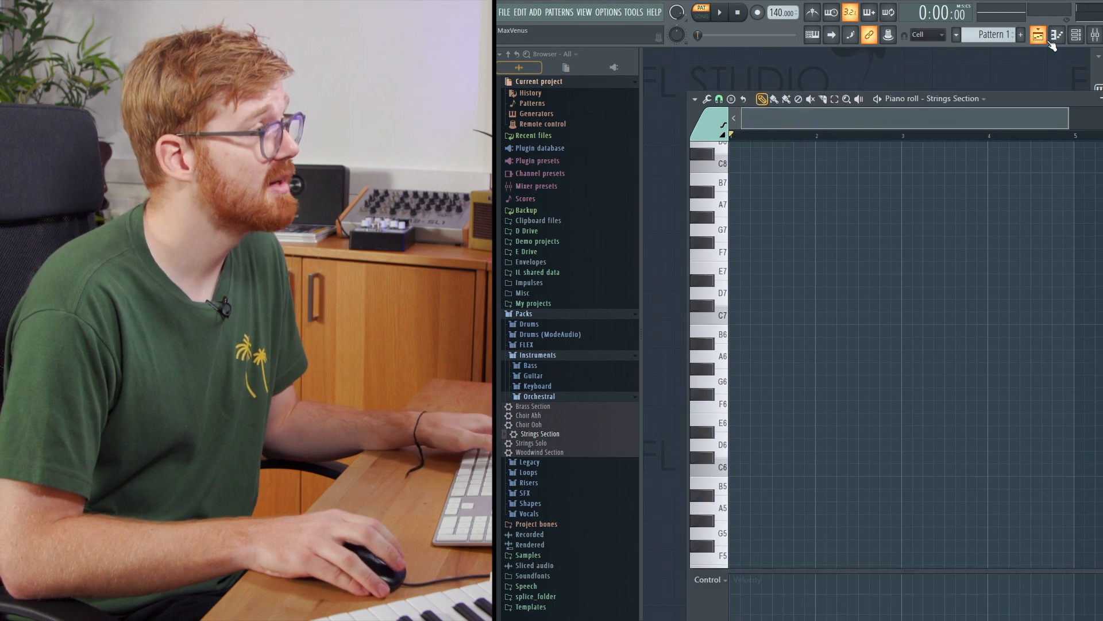
Draw two 3x Osc notes, then C7 and D#7 for Strings Section over the ghost notes
left_click(1056, 35)
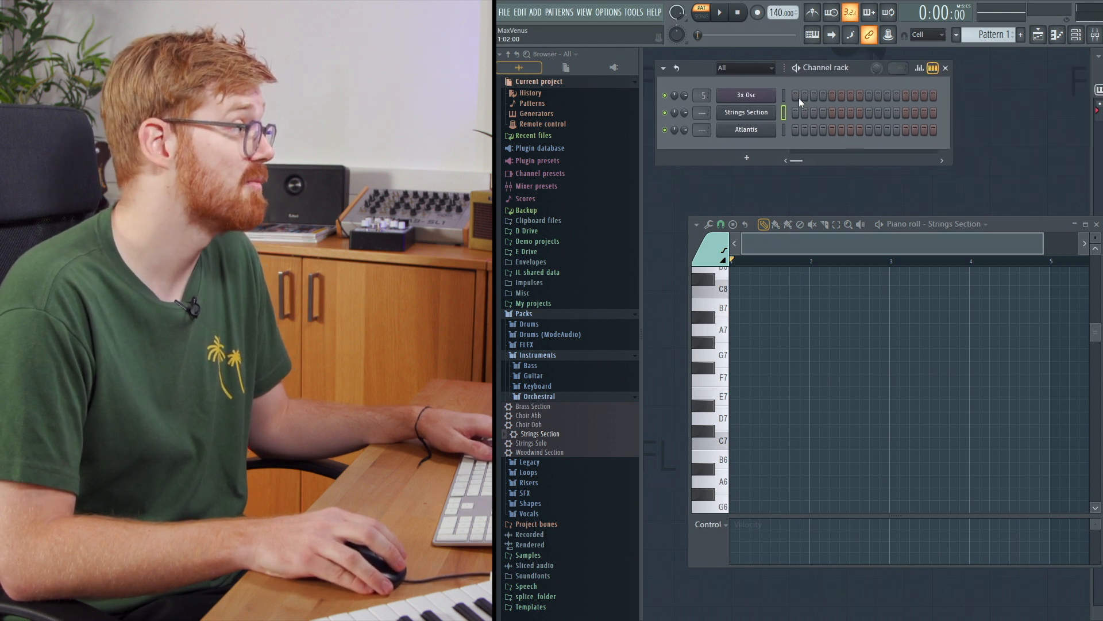
mouse_move(786, 138)
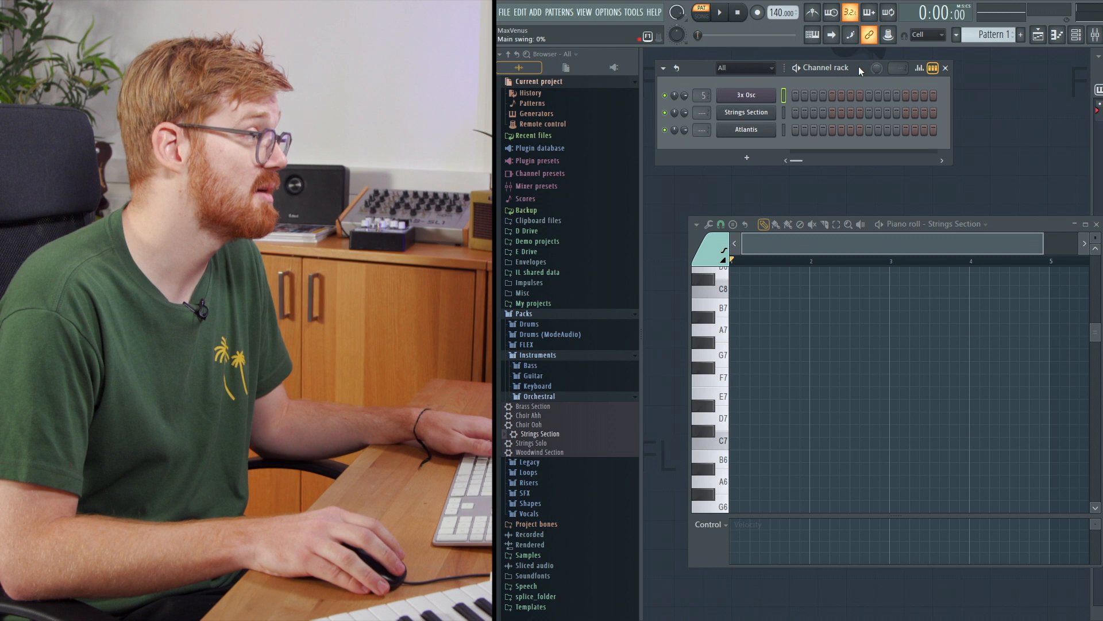
left_click(745, 95)
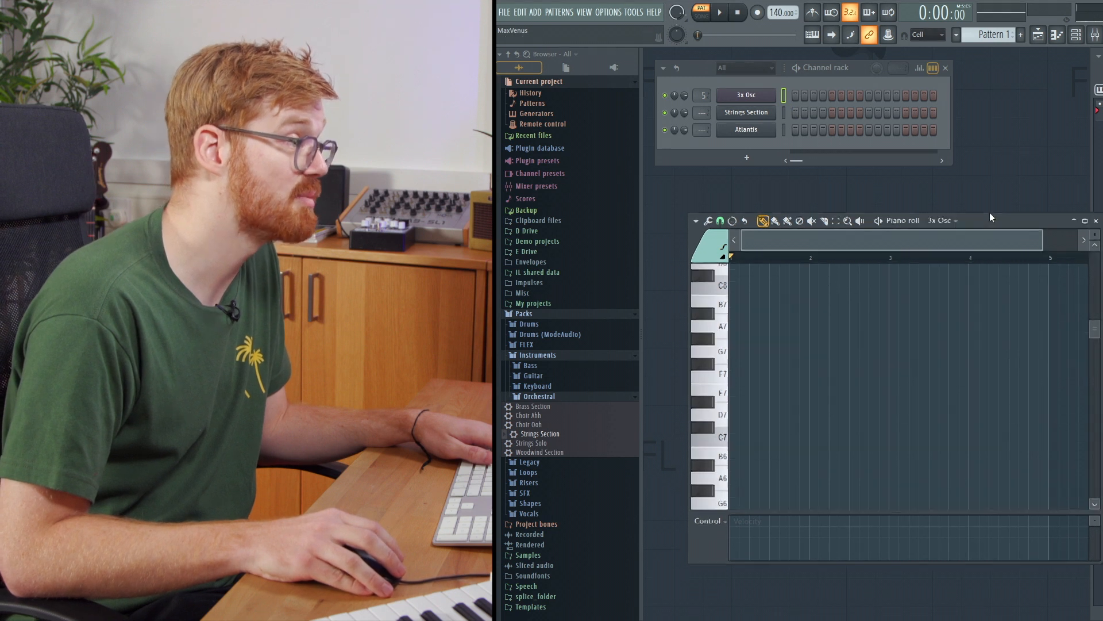
left_click(756, 361)
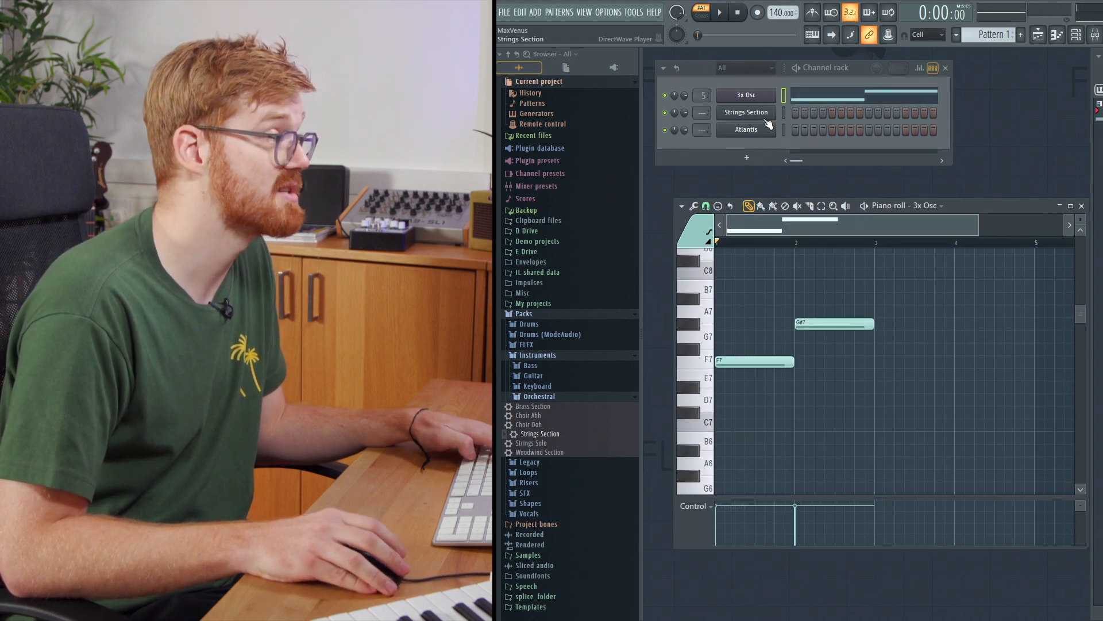
left_click(1082, 205)
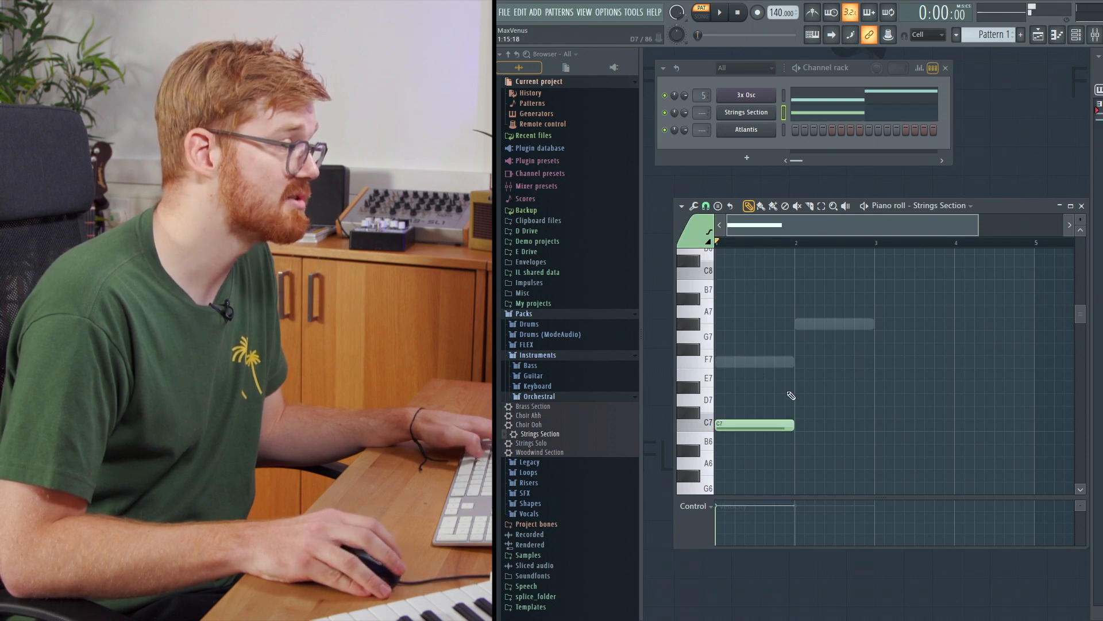
left_click(834, 386)
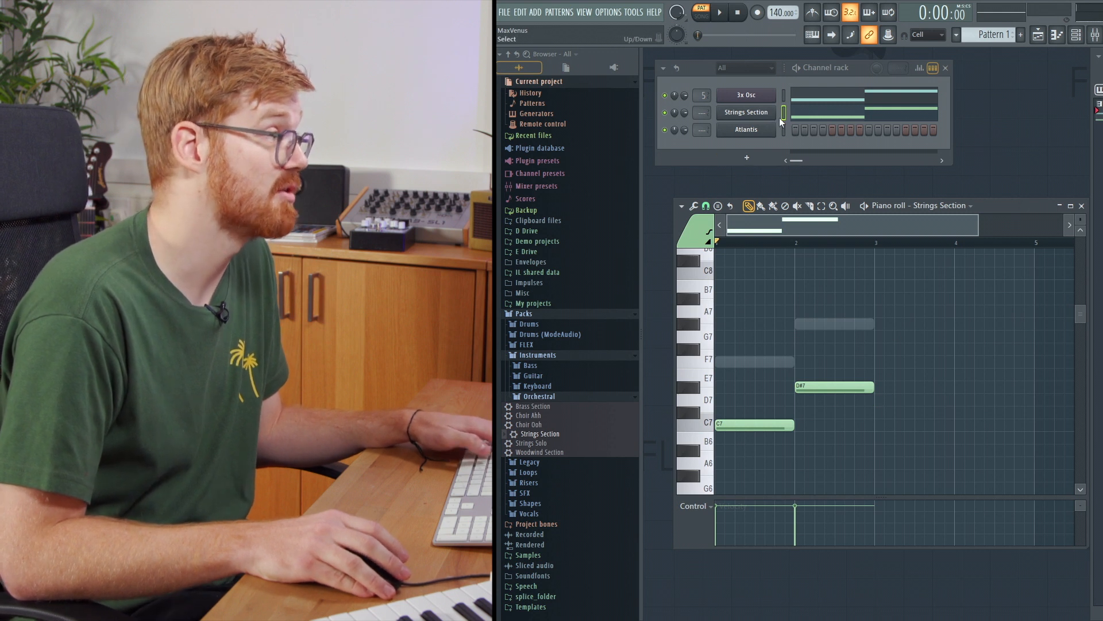
Open Atlantis in the piano roll and draw a D#6, G6, C7 chord with a shortened C7
right_click(745, 112)
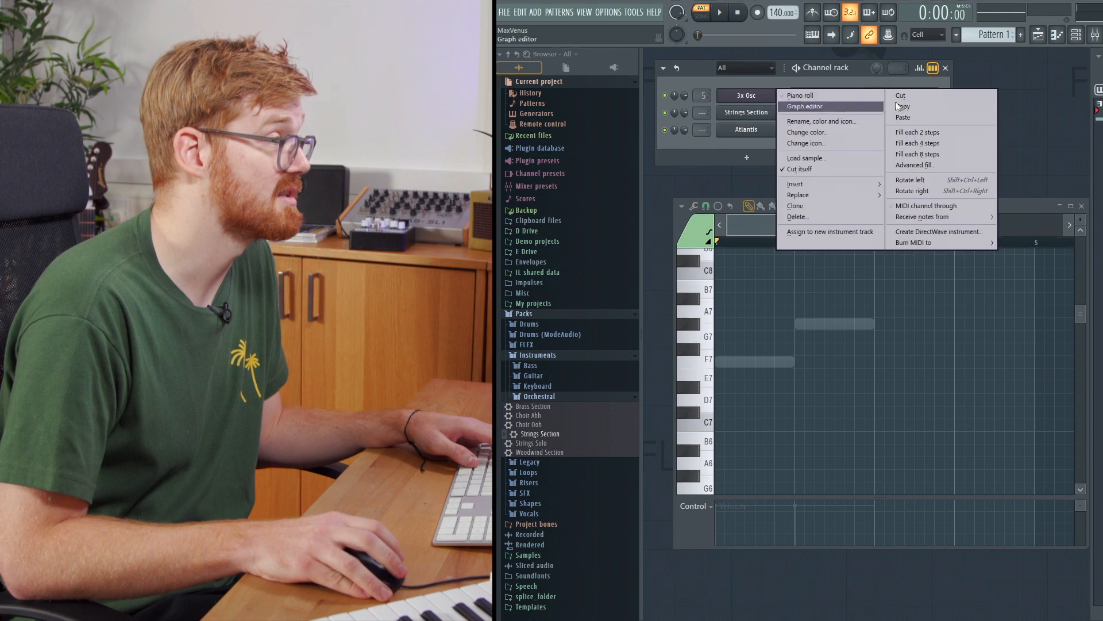
left_click(800, 95)
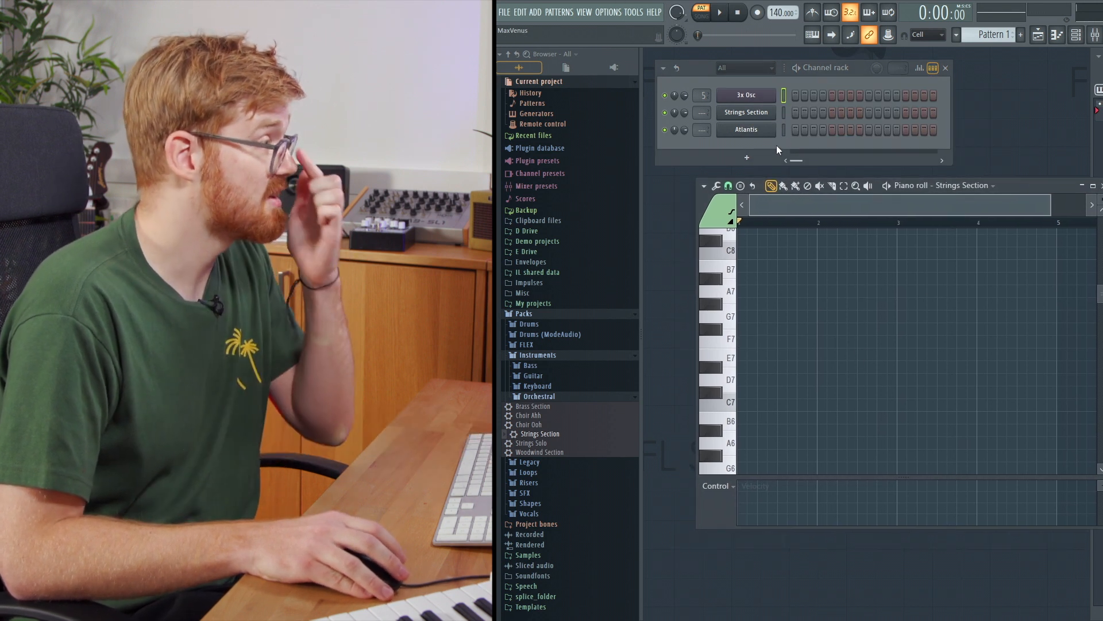
right_click(746, 129)
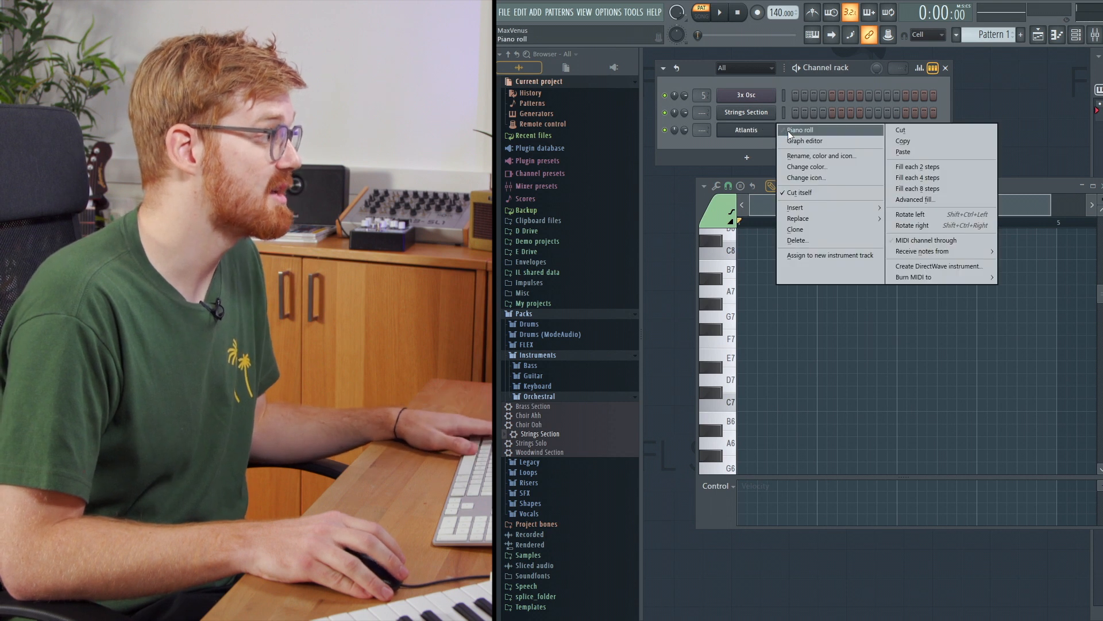
left_click(800, 129)
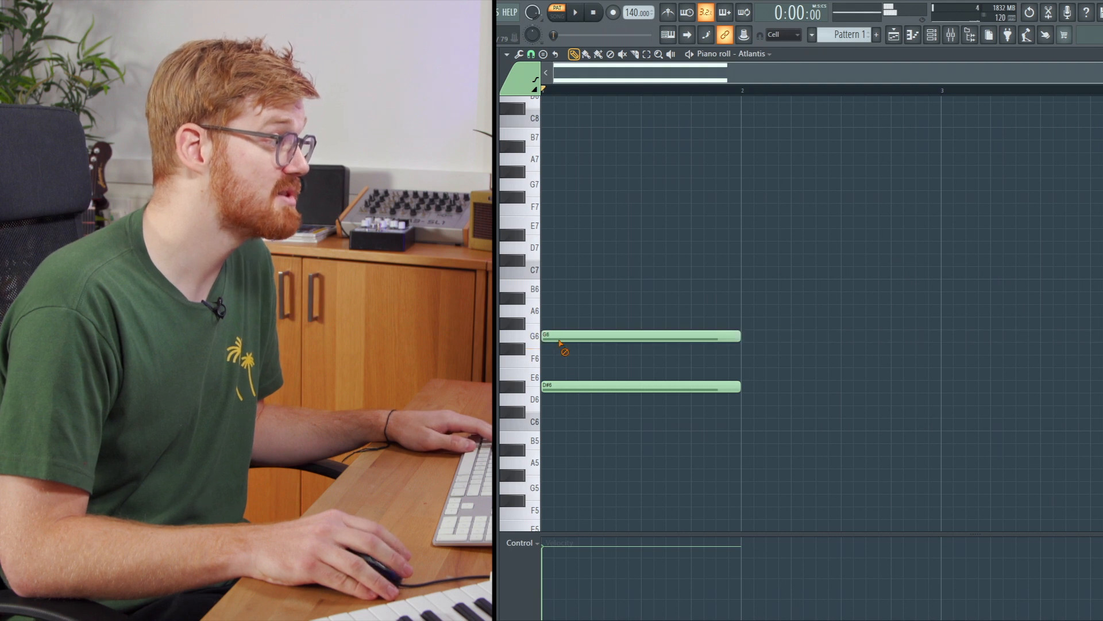
mouse_move(552, 293)
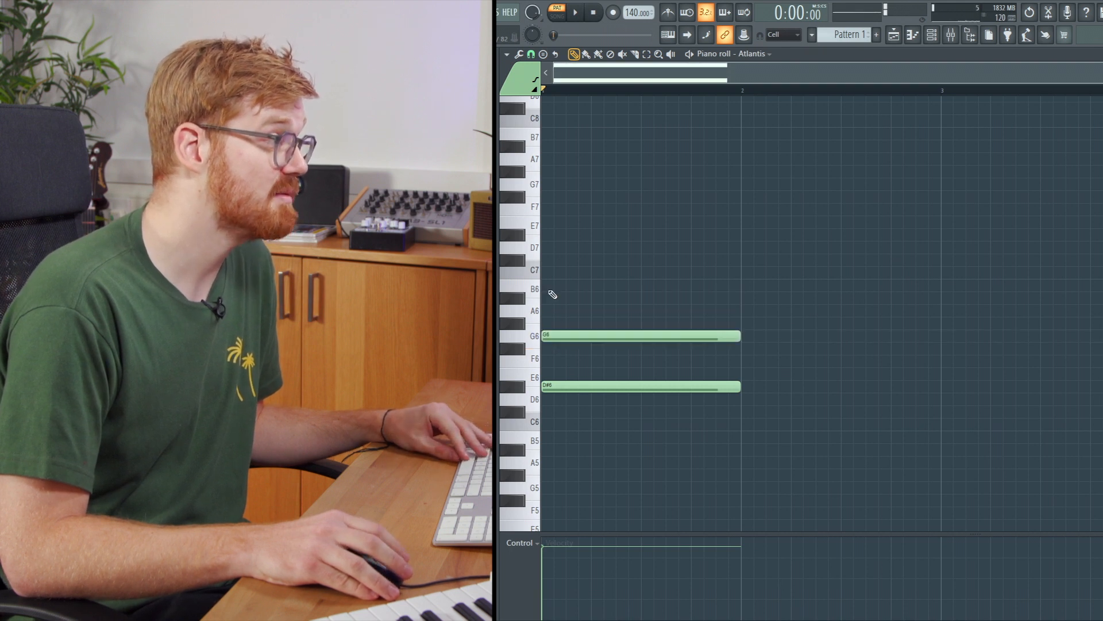
left_click(633, 273)
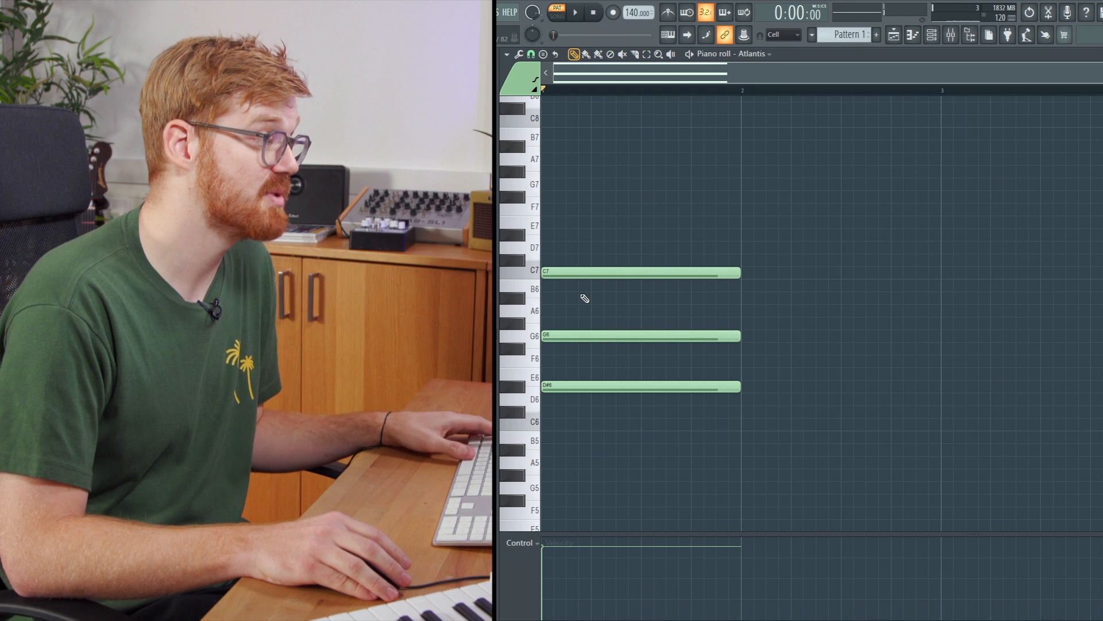
right_click(639, 273)
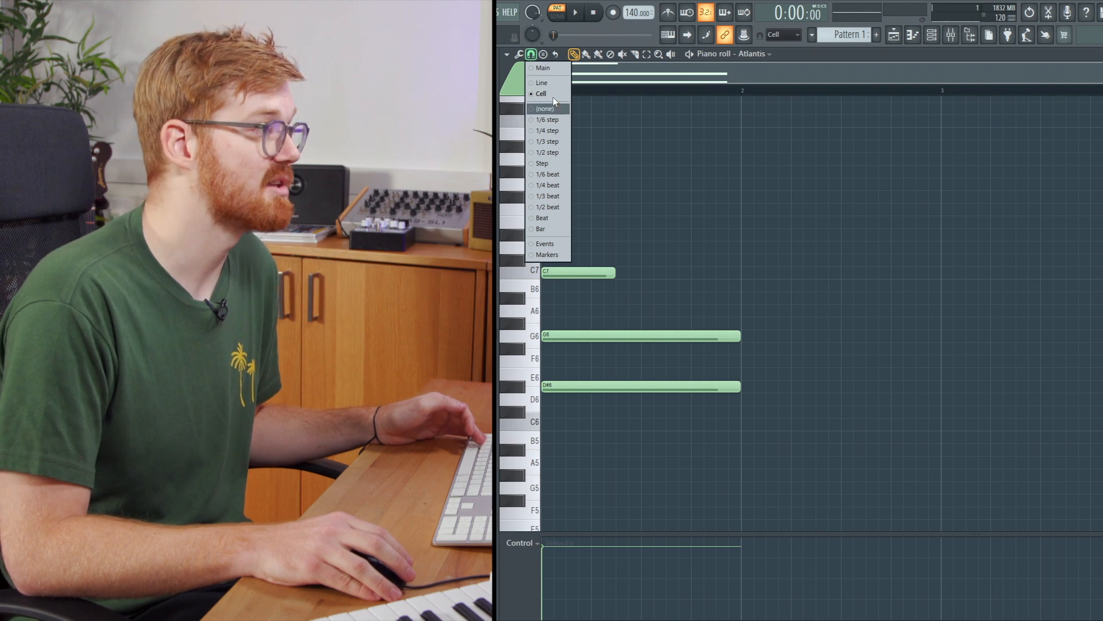
Turn snap off, stagger G6 and C7, vary their velocities, and lengthen the chord notes
left_click(545, 109)
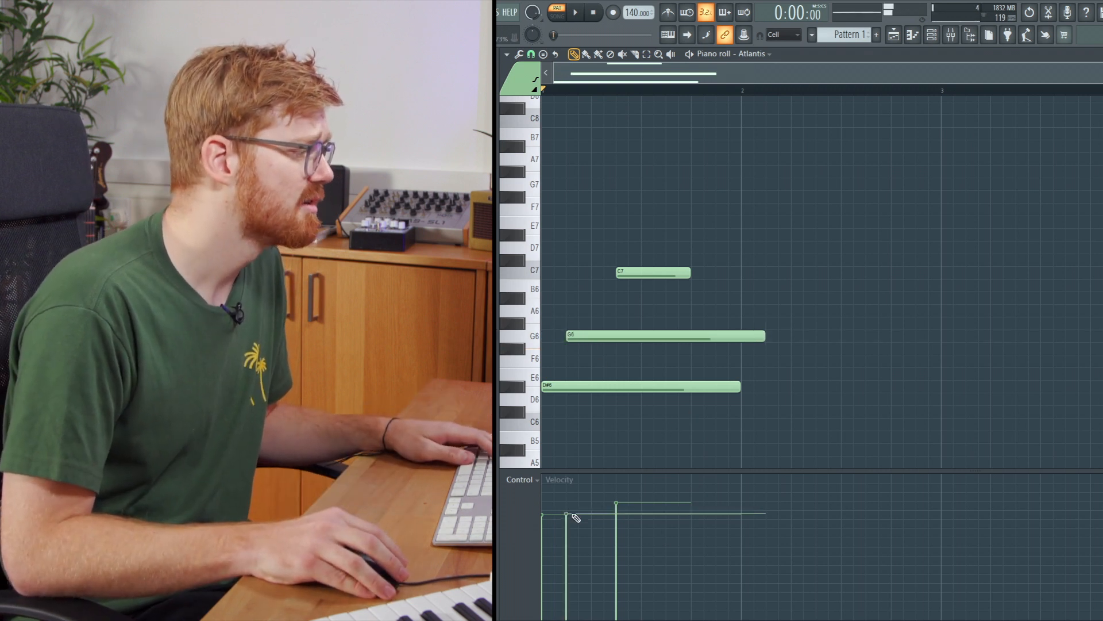
left_click(576, 12)
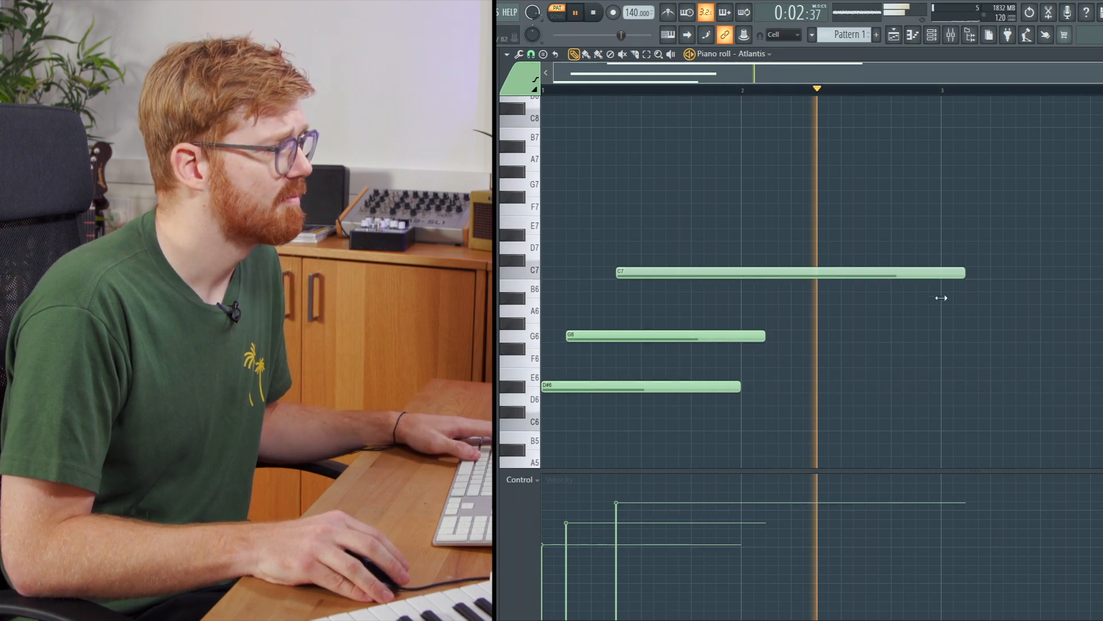
left_click(595, 12)
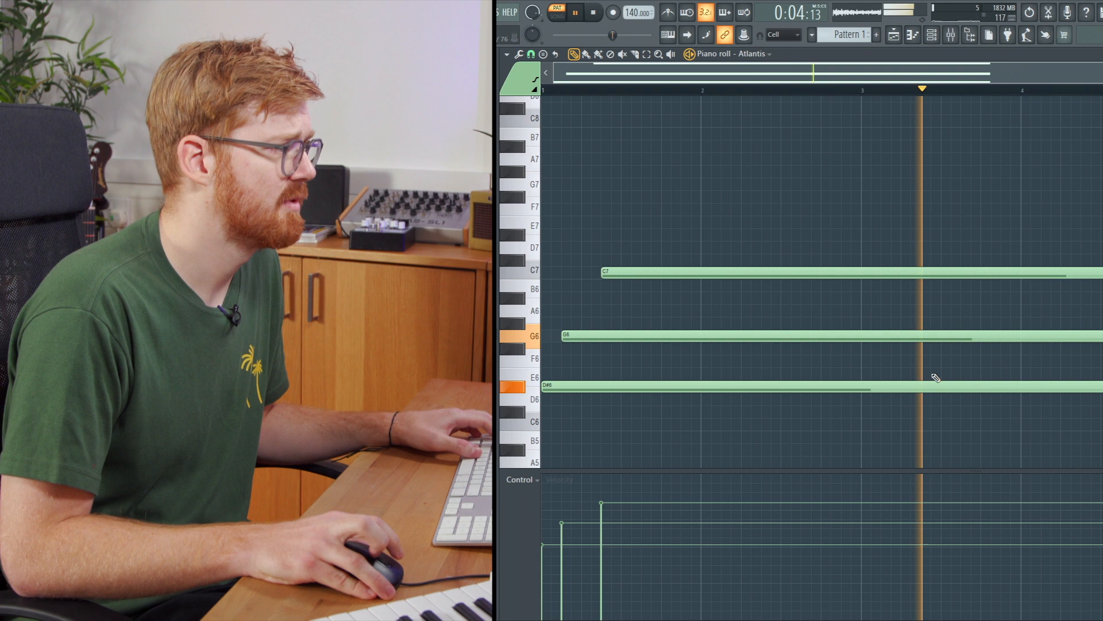
left_click(593, 12)
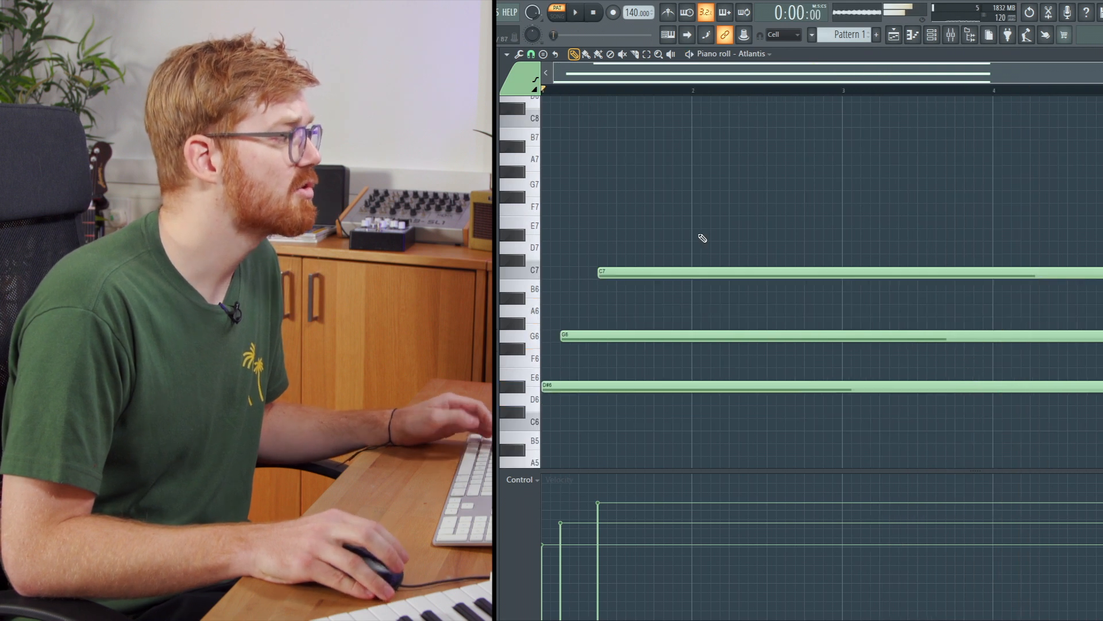
mouse_move(598, 143)
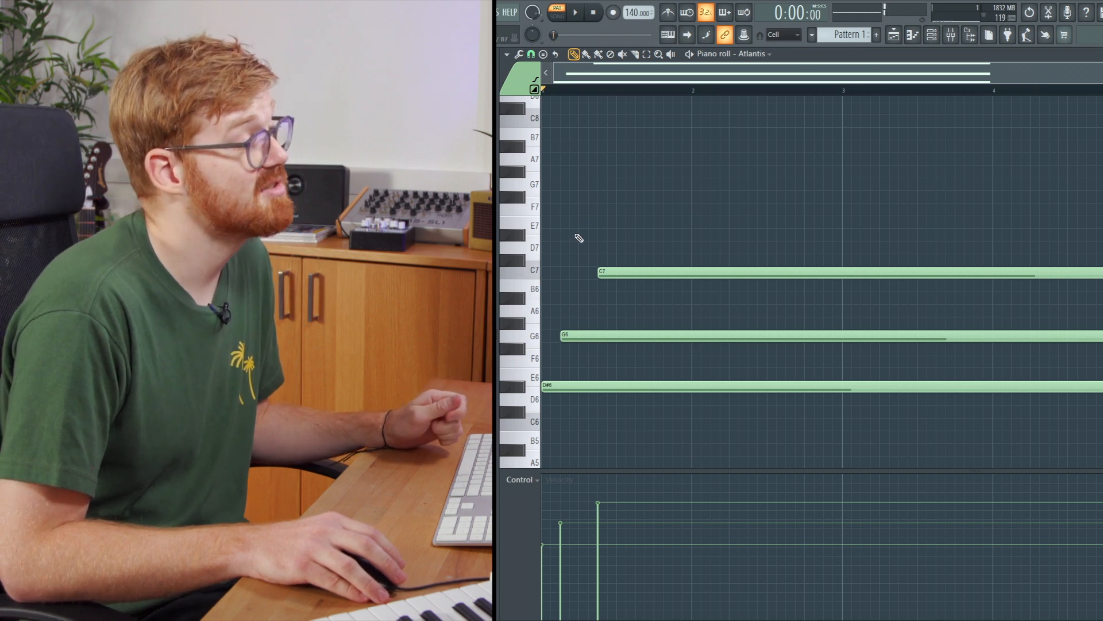
mouse_move(615, 242)
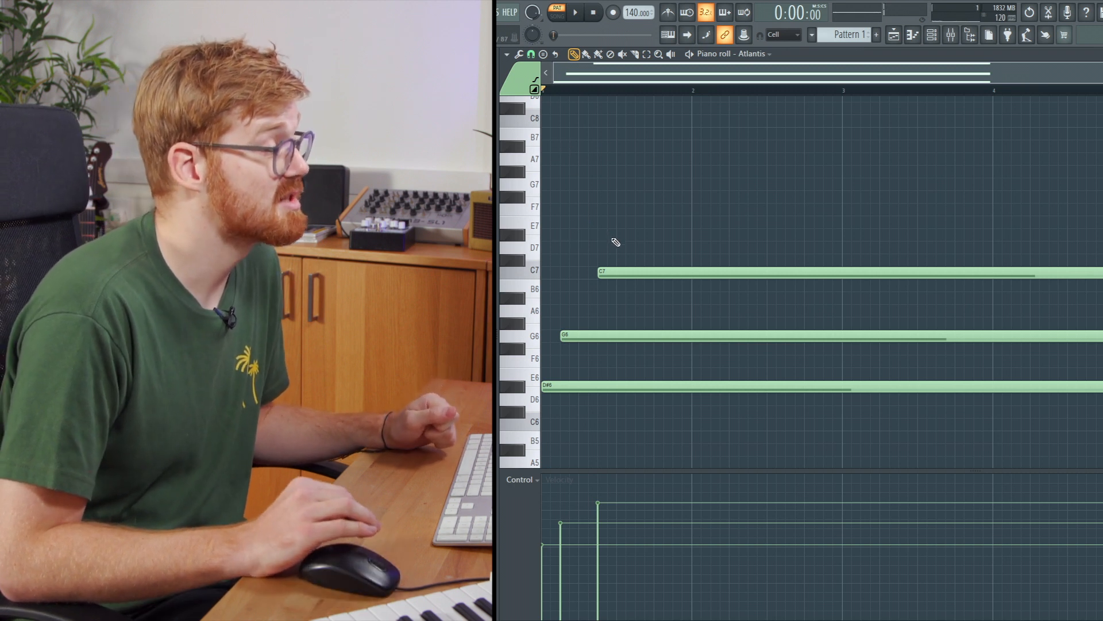
Draw a D#7 note at the chord's start above C7 and extend it to sustain long
left_click(676, 235)
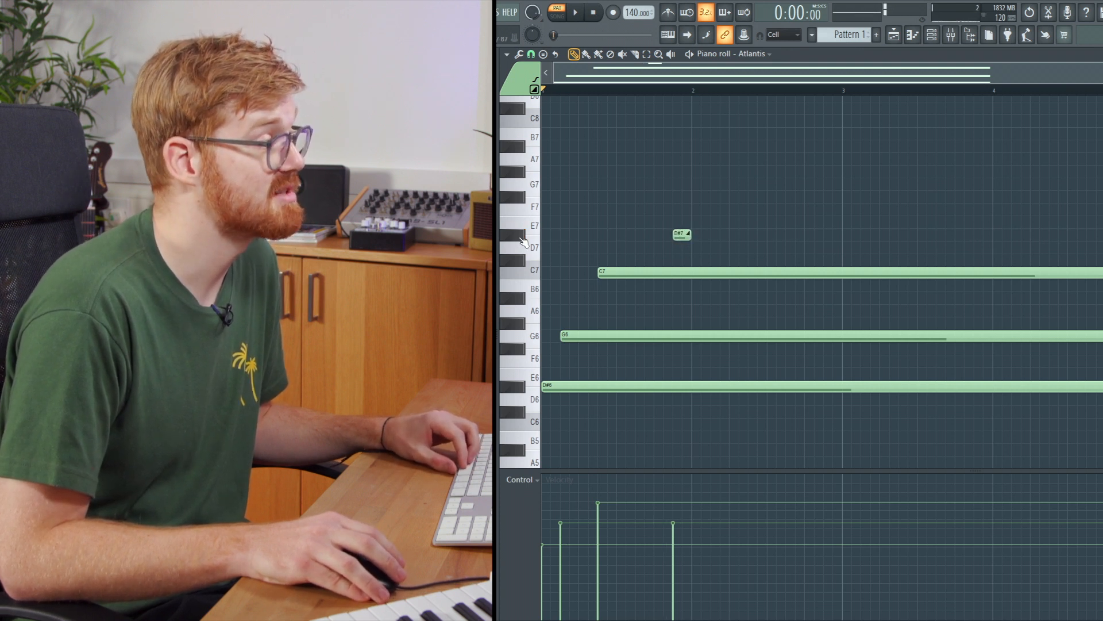
left_click(575, 12)
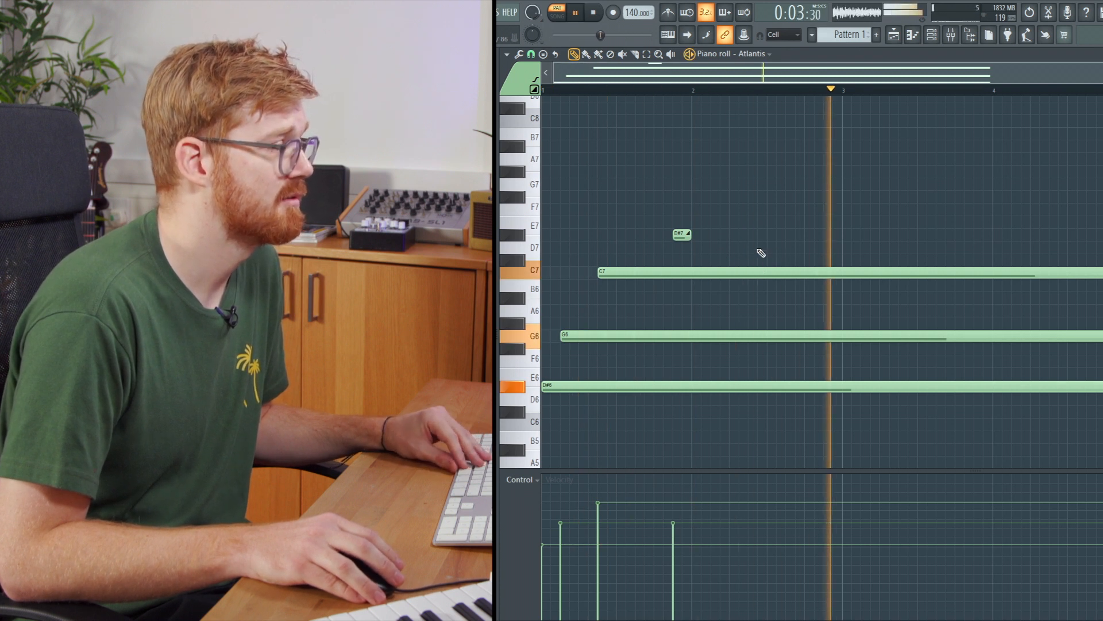
left_click(576, 12)
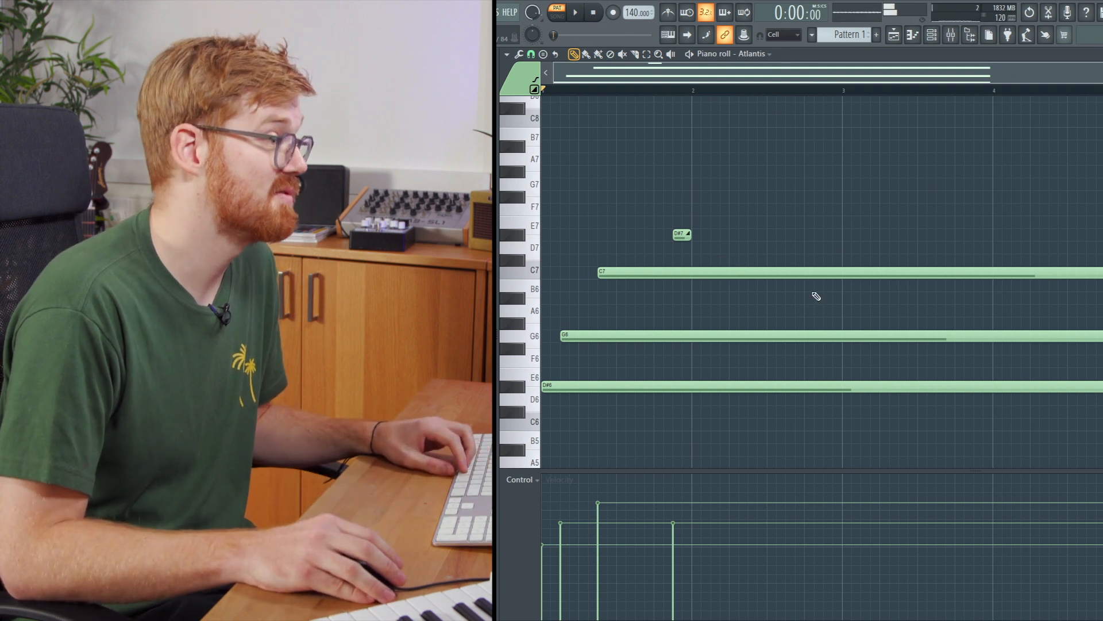
mouse_move(774, 294)
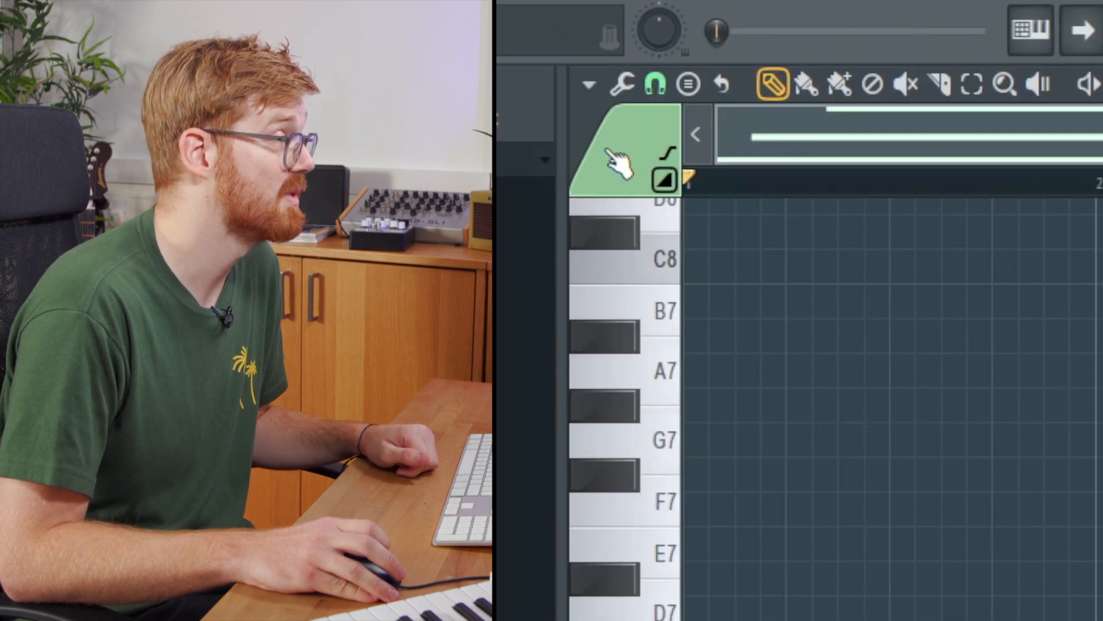
left_click(619, 158)
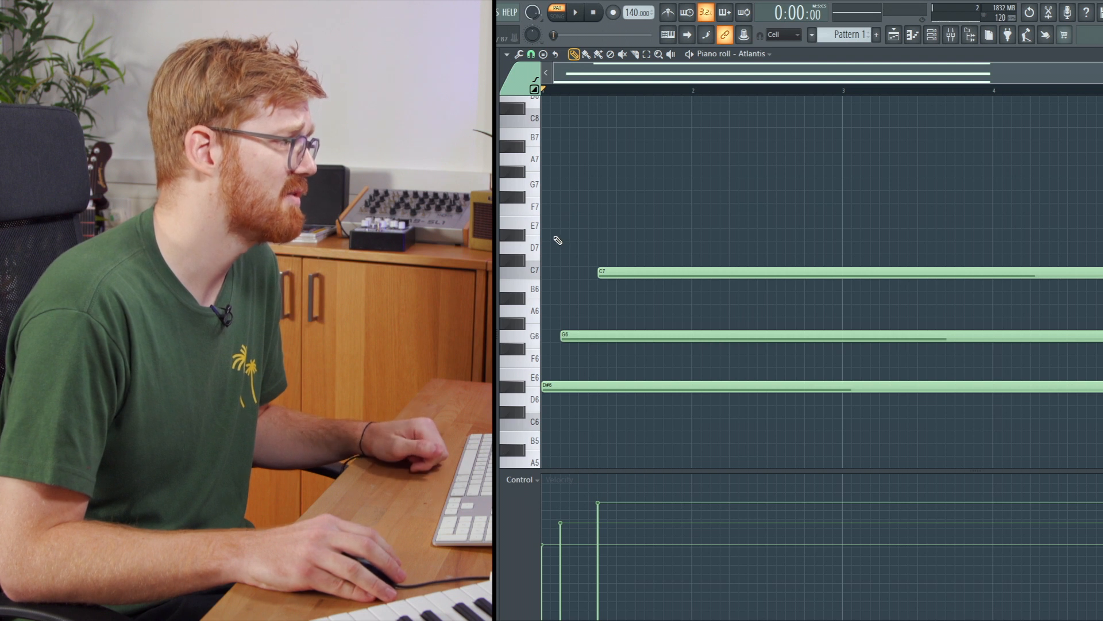
left_click(552, 234)
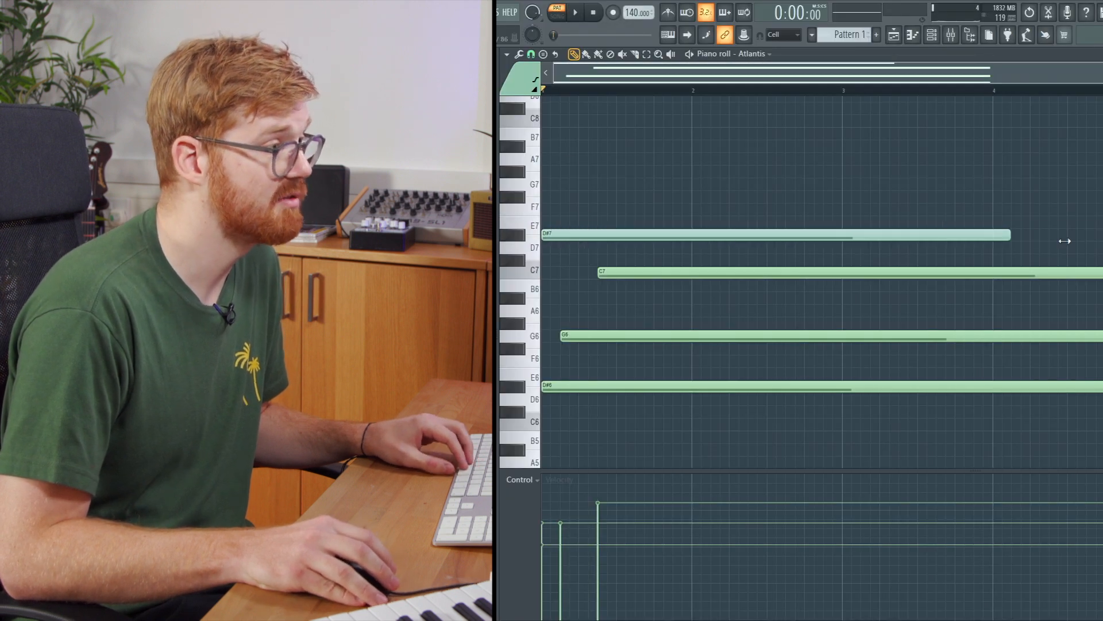
left_click(575, 12)
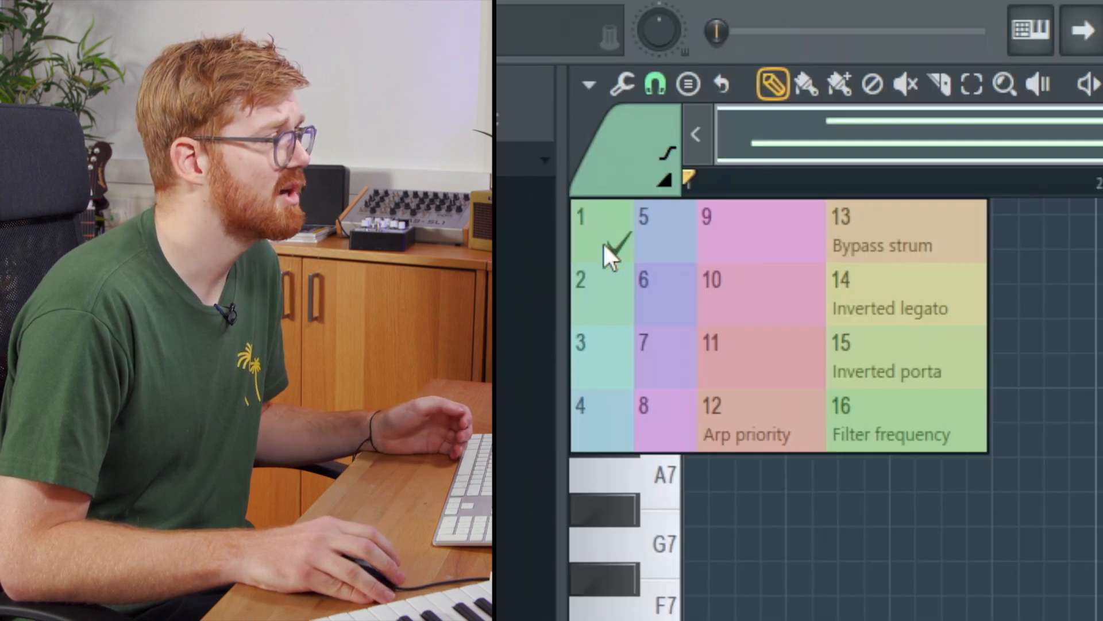
mouse_move(609, 295)
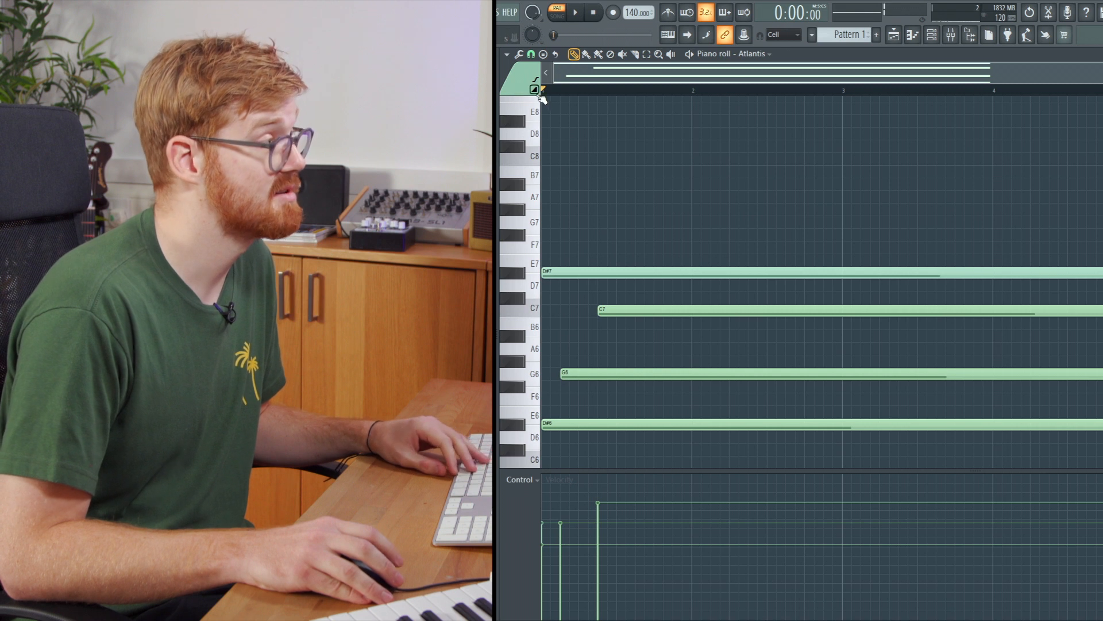
mouse_move(669, 179)
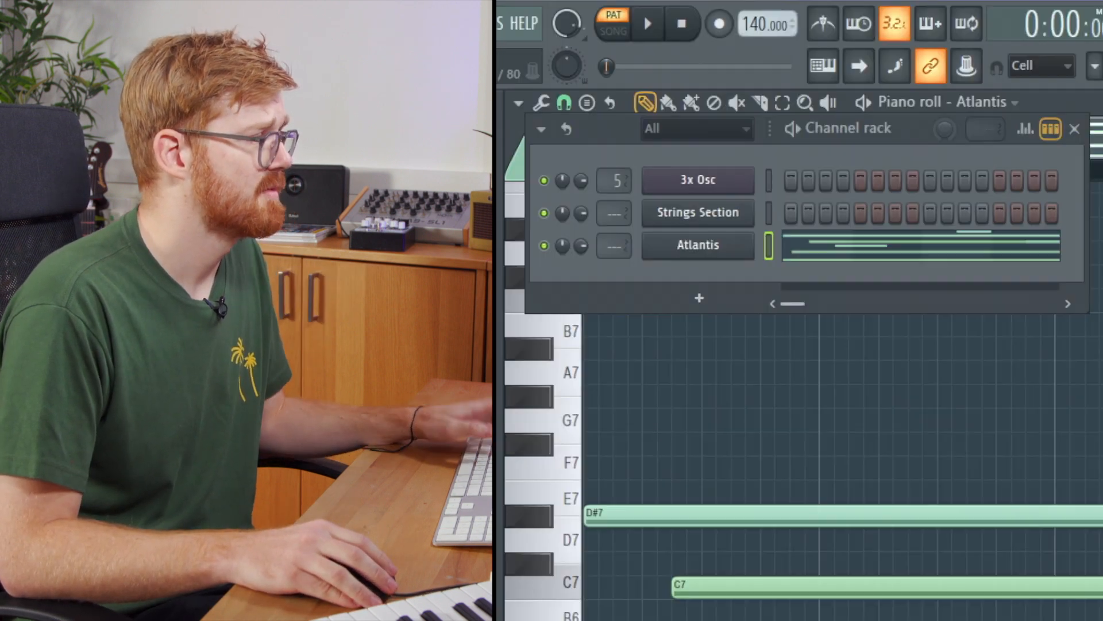
Load the Keyboard > Moonlight EP preset on Atlantis and close the synth window
left_click(697, 244)
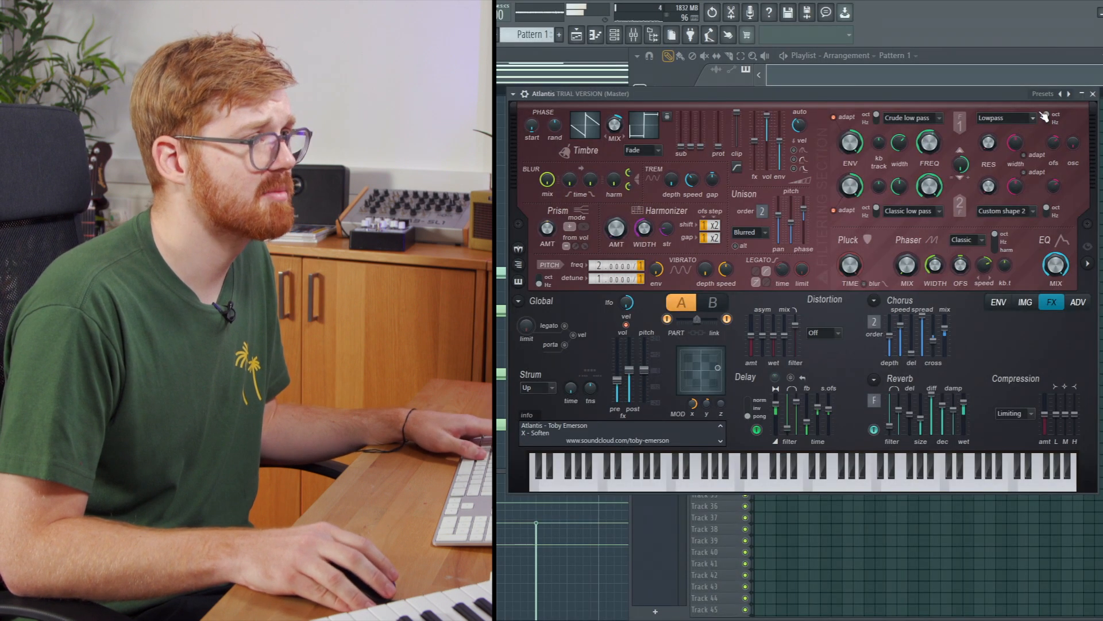
left_click(1044, 93)
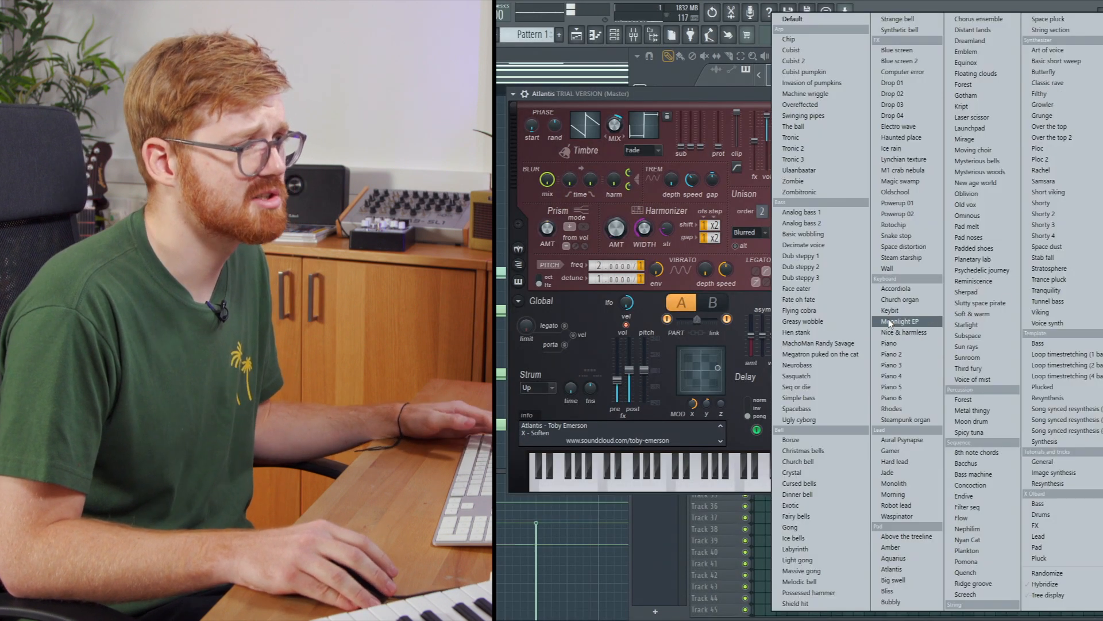
mouse_move(894, 461)
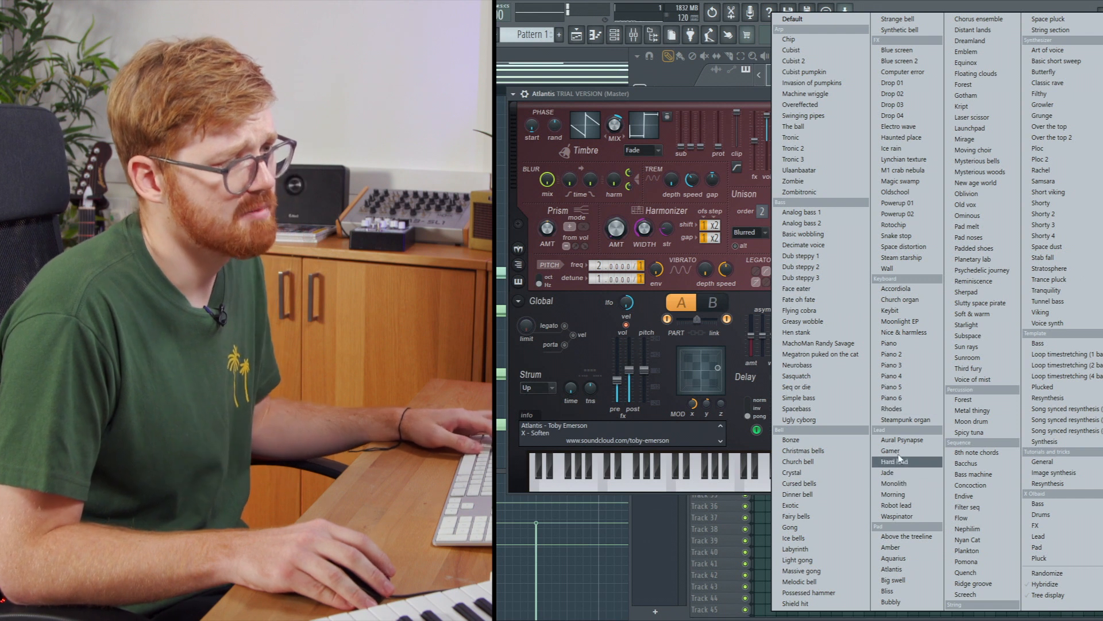
mouse_move(907, 311)
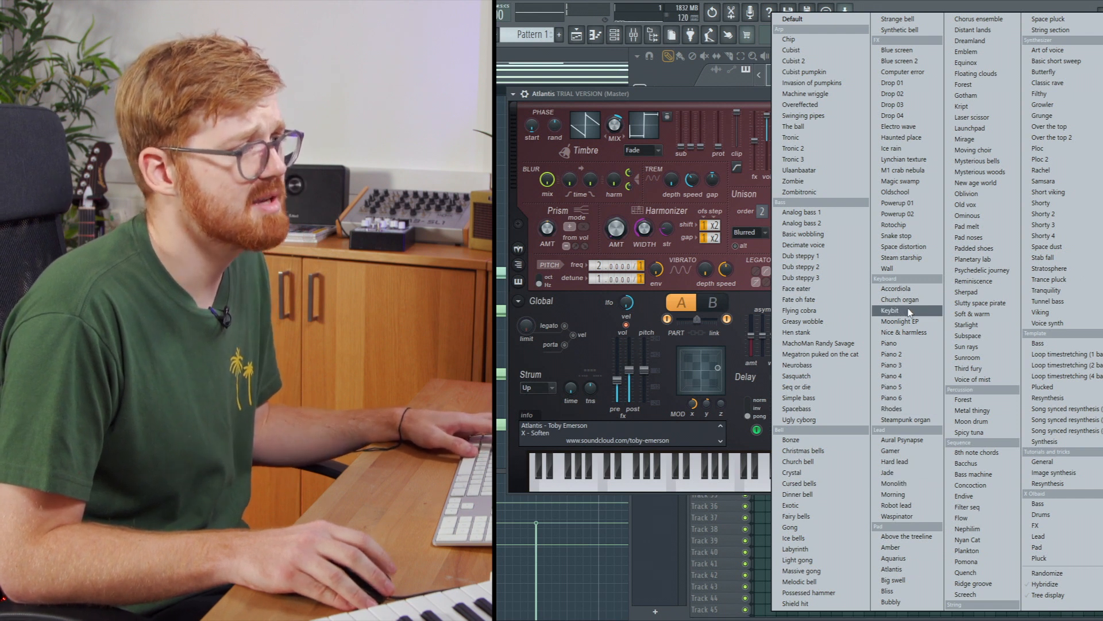
left_click(889, 309)
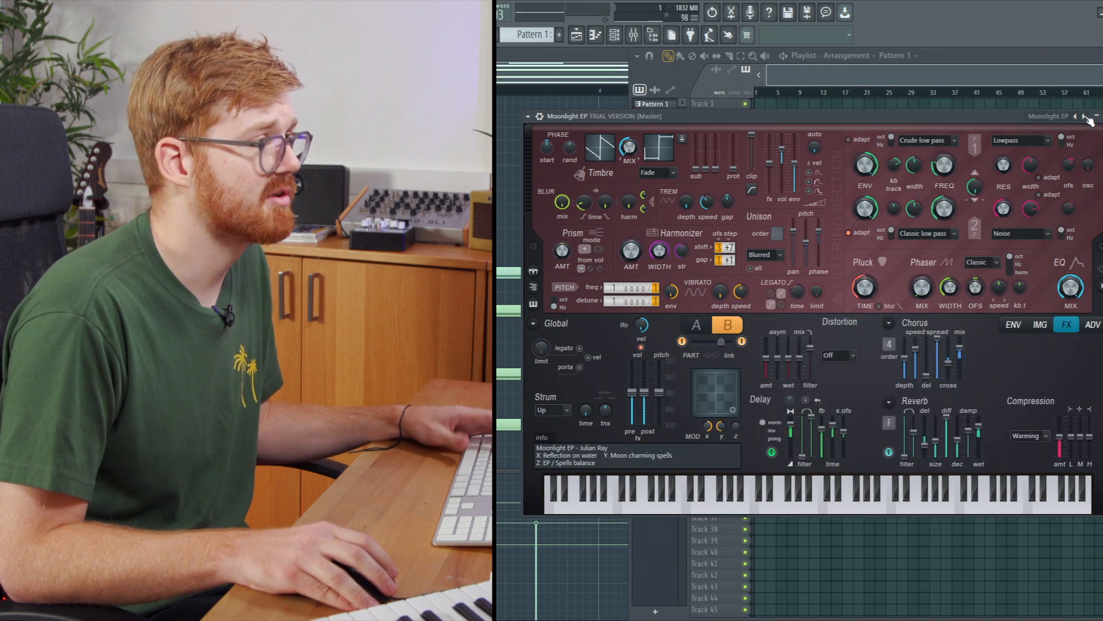
left_click(1088, 116)
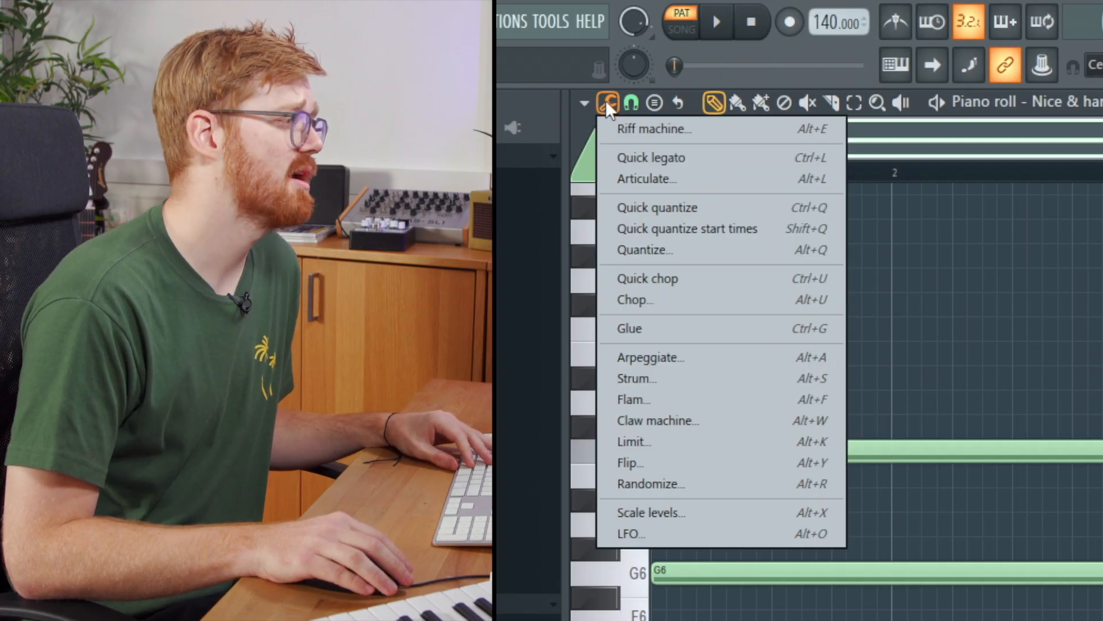
mouse_move(696, 366)
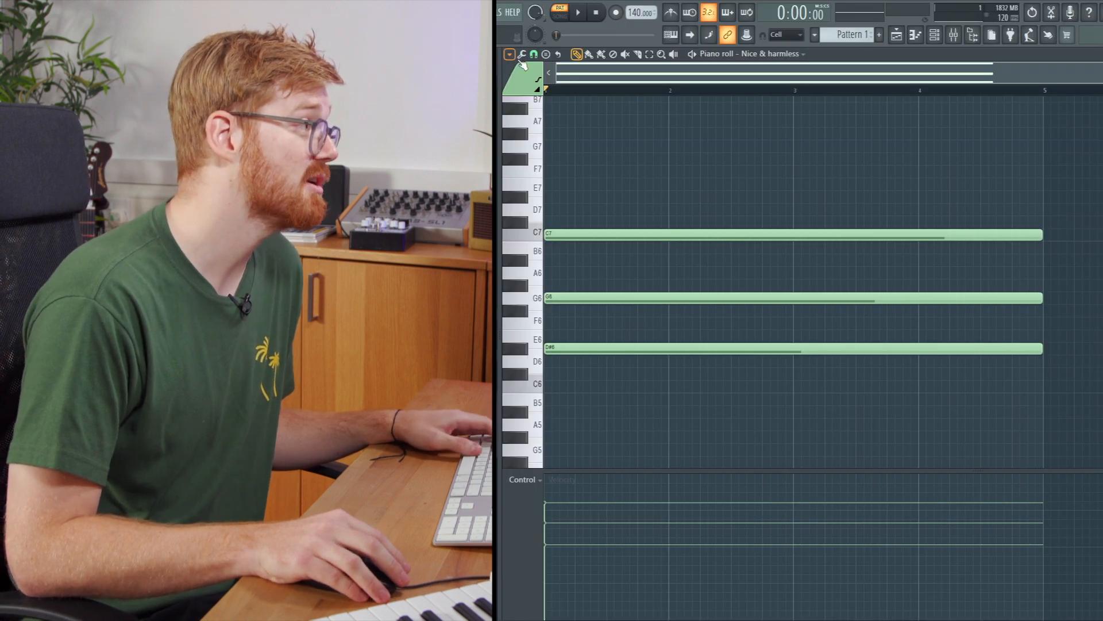
Arpeggiate the chord from the piano roll tools and set the pattern to Alternate
left_click(521, 54)
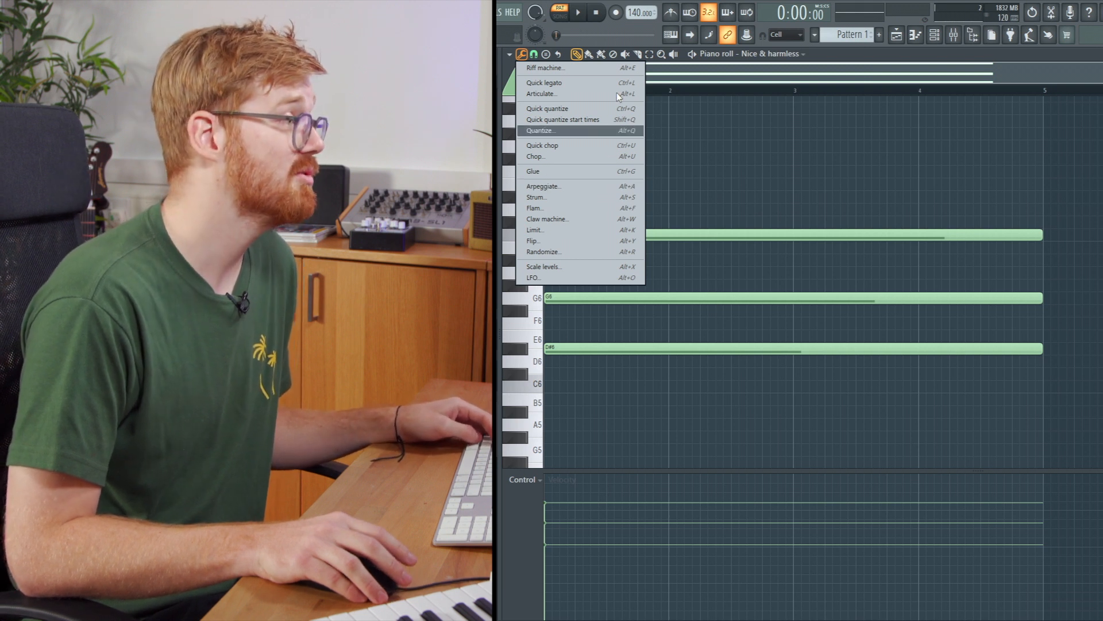
mouse_move(586, 195)
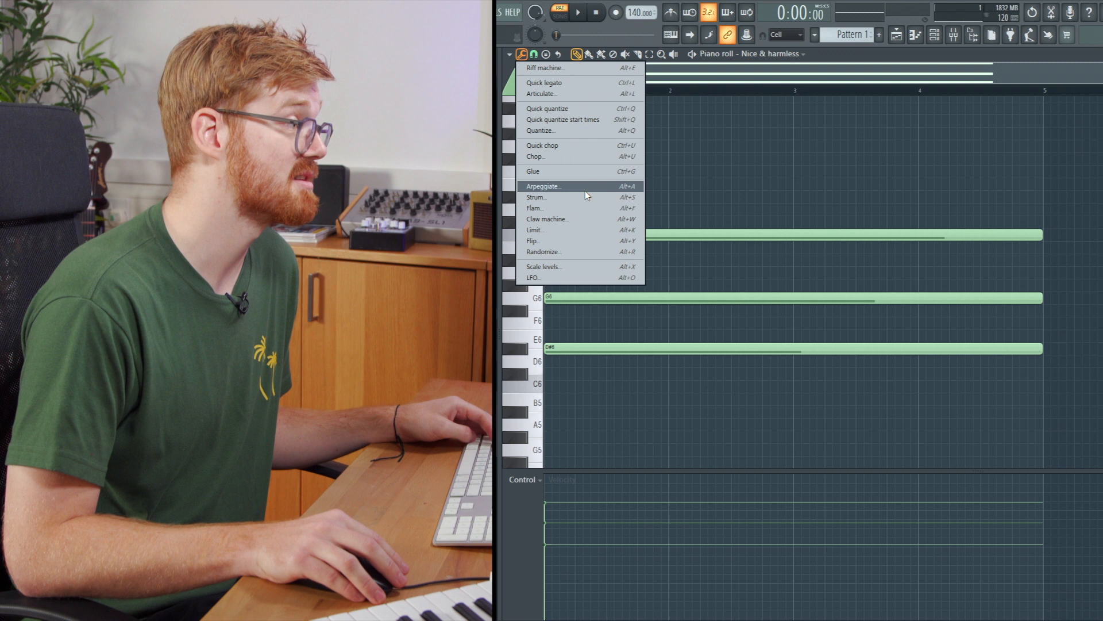
left_click(543, 186)
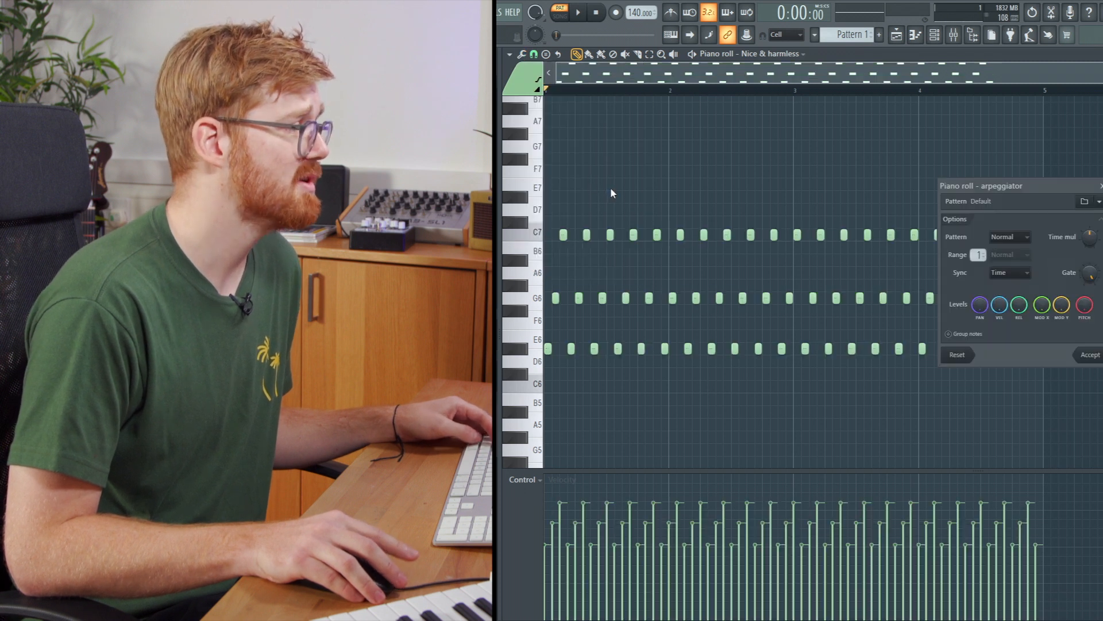
left_click(576, 12)
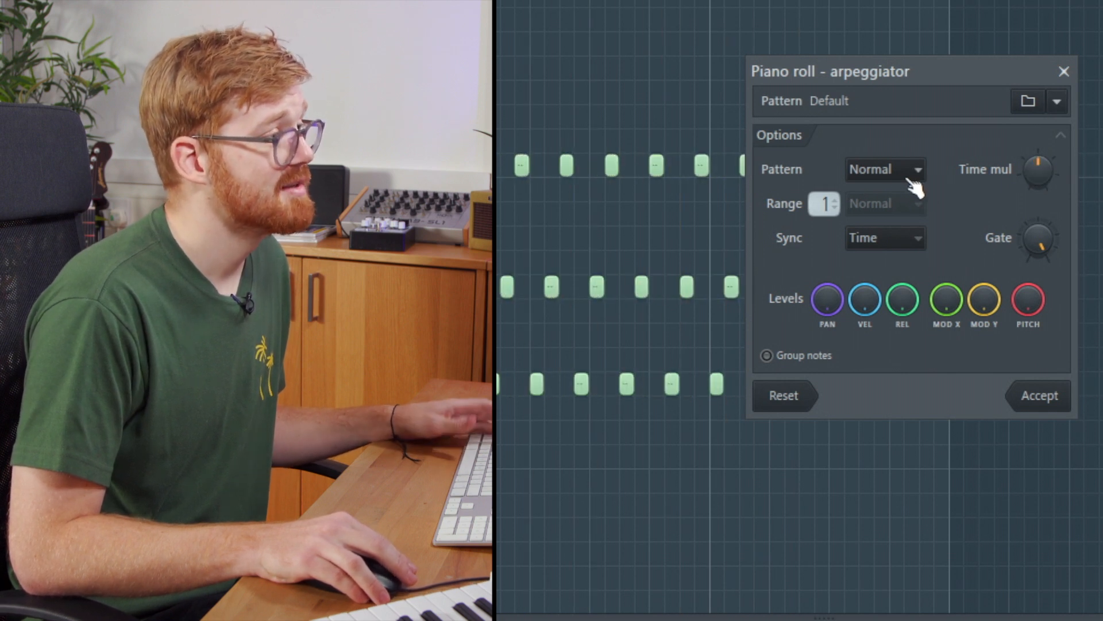
left_click(915, 169)
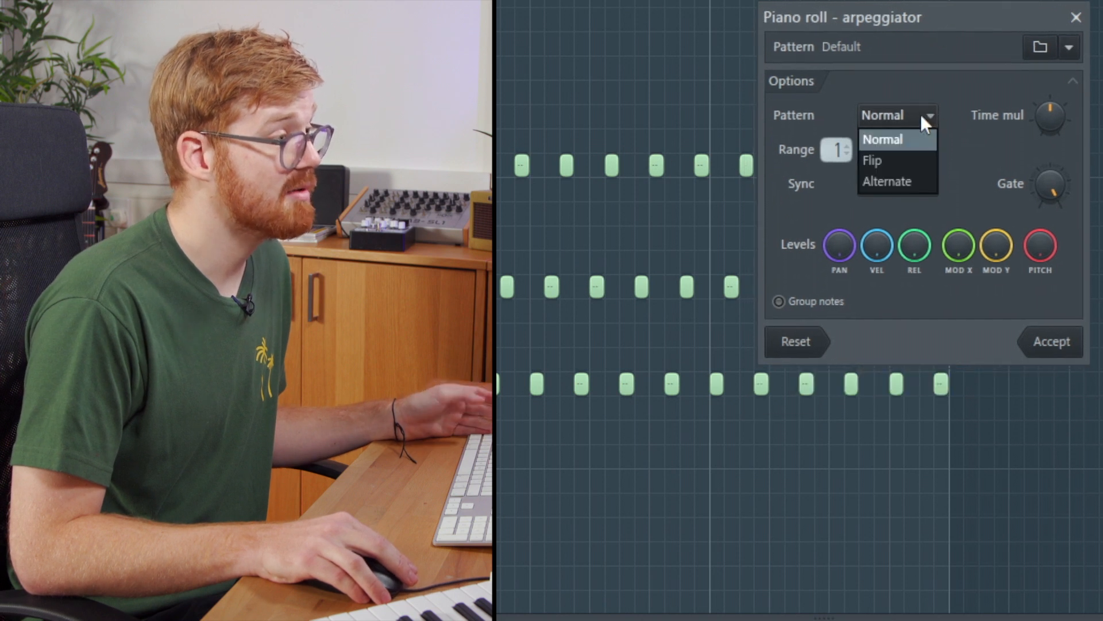
left_click(871, 160)
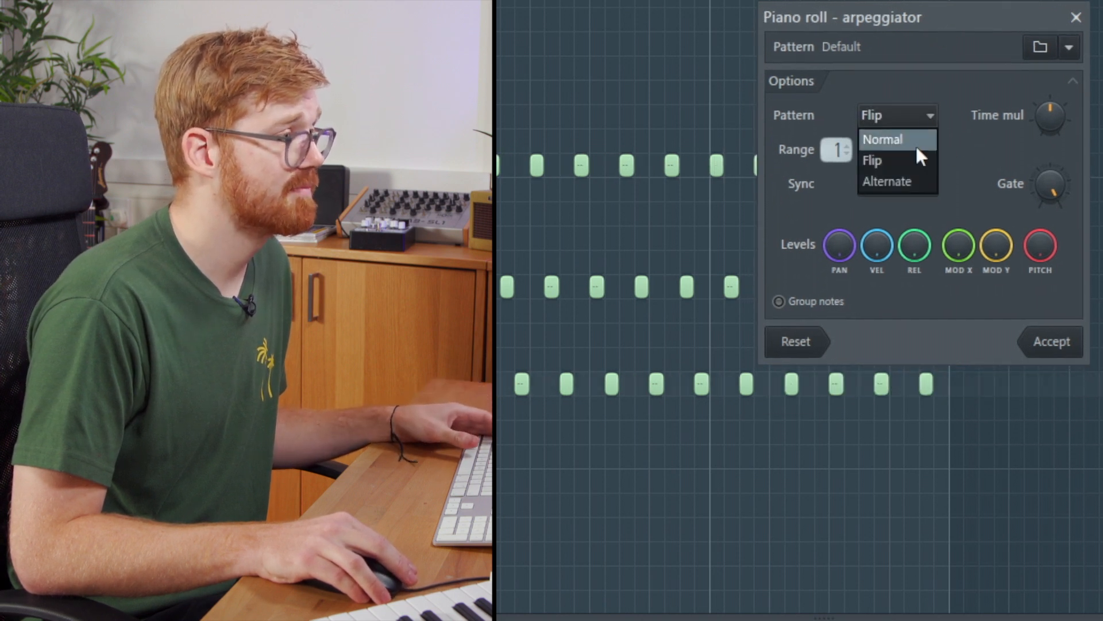
left_click(881, 139)
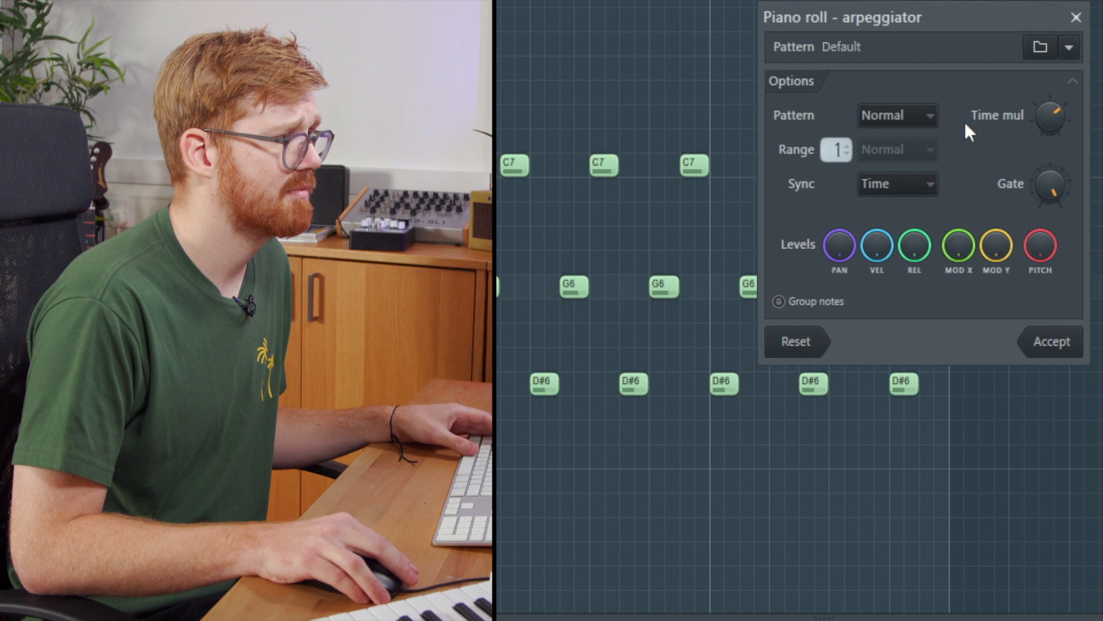
left_click(898, 115)
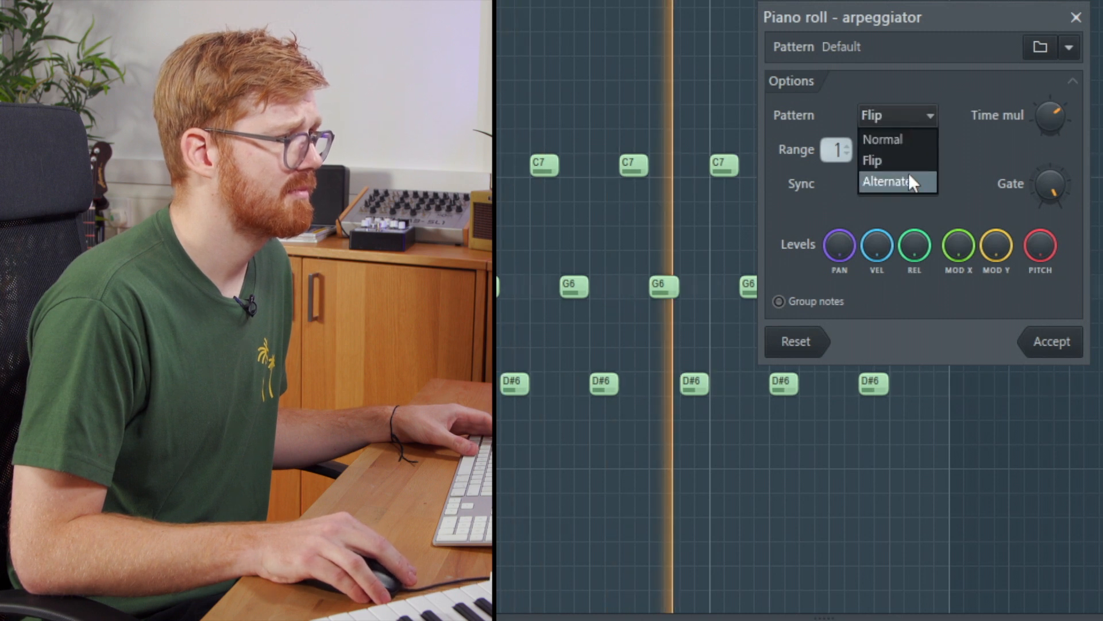
left_click(888, 181)
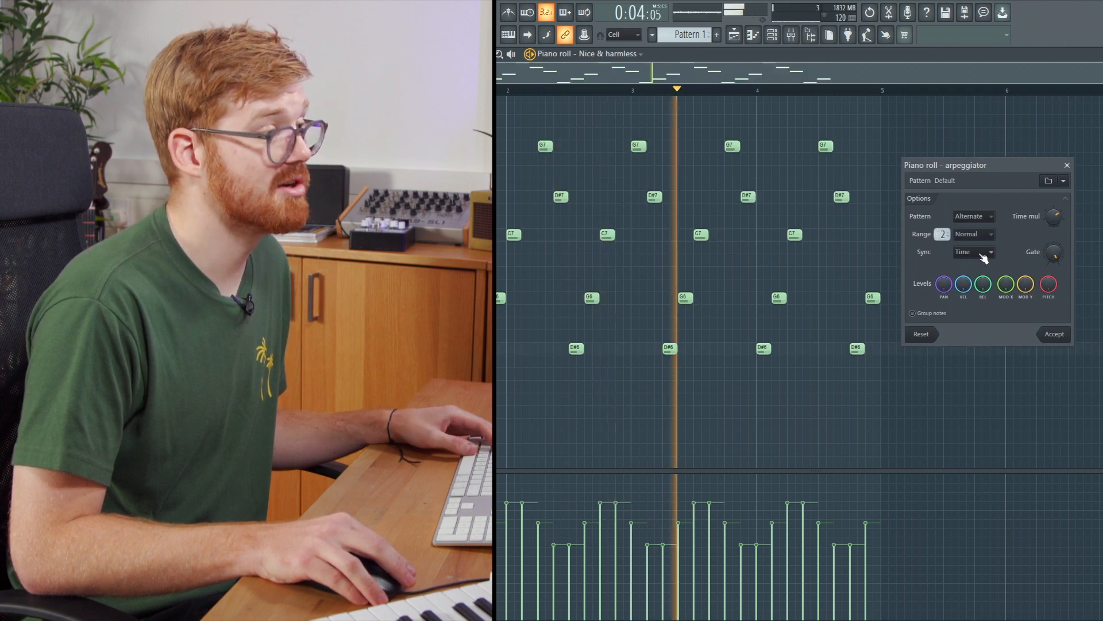
Keep the arpeggio's Sync mode on Time and raise Time mul for faster notes
left_click(973, 251)
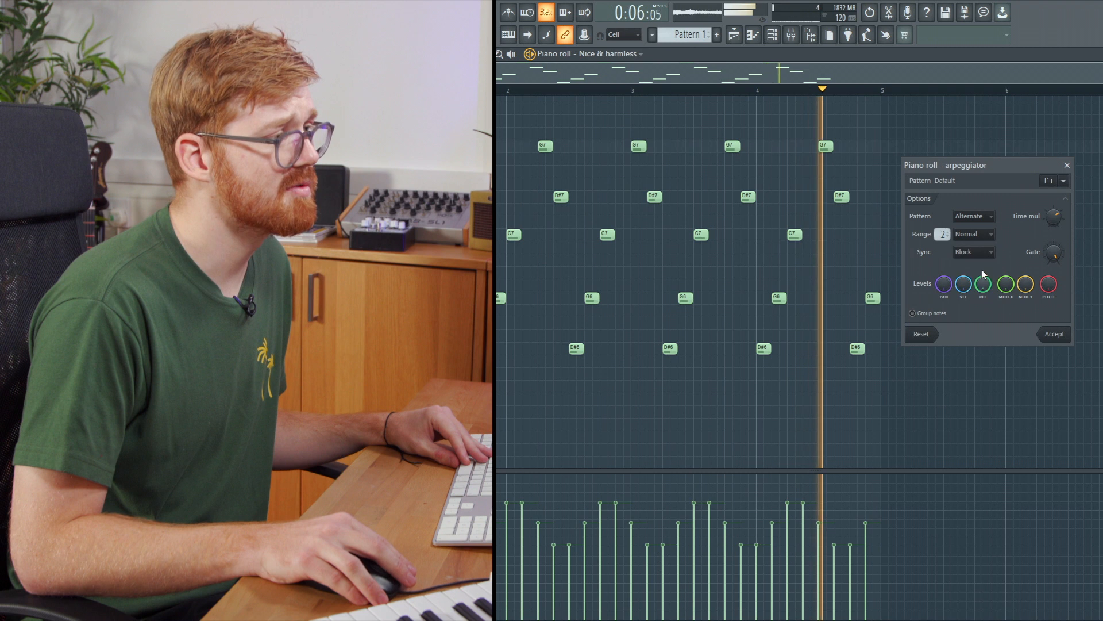
left_click(972, 251)
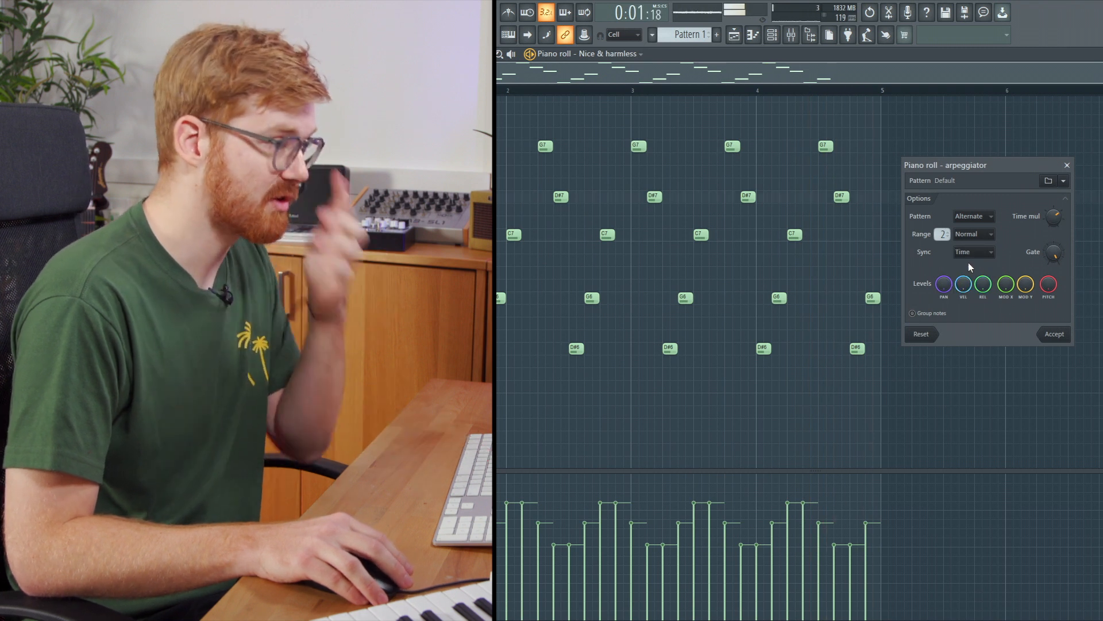
left_click(974, 252)
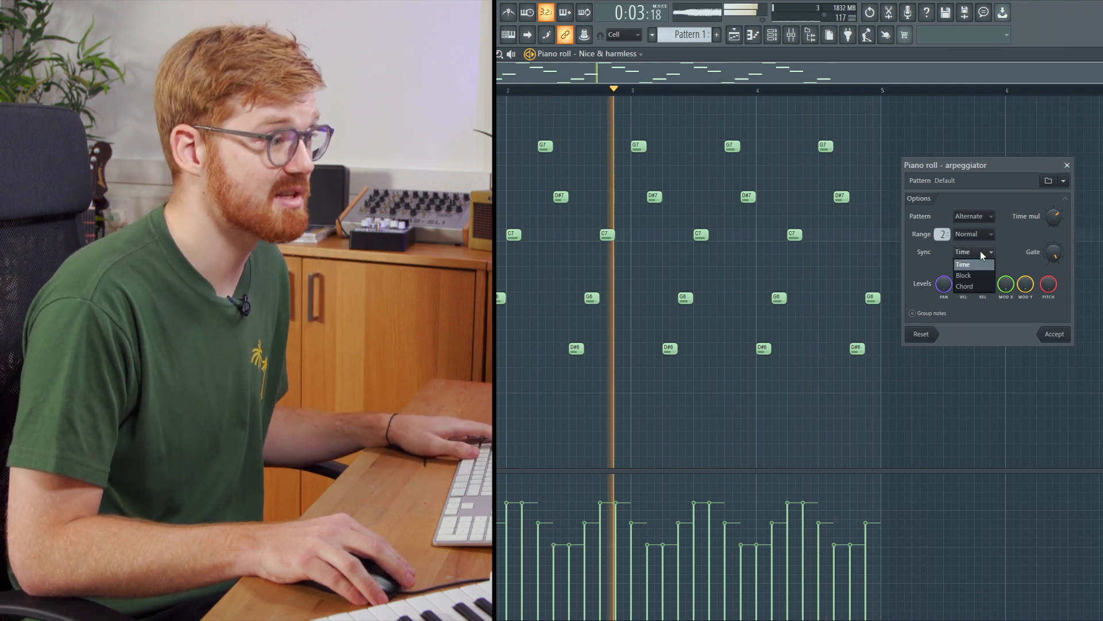
left_click(962, 264)
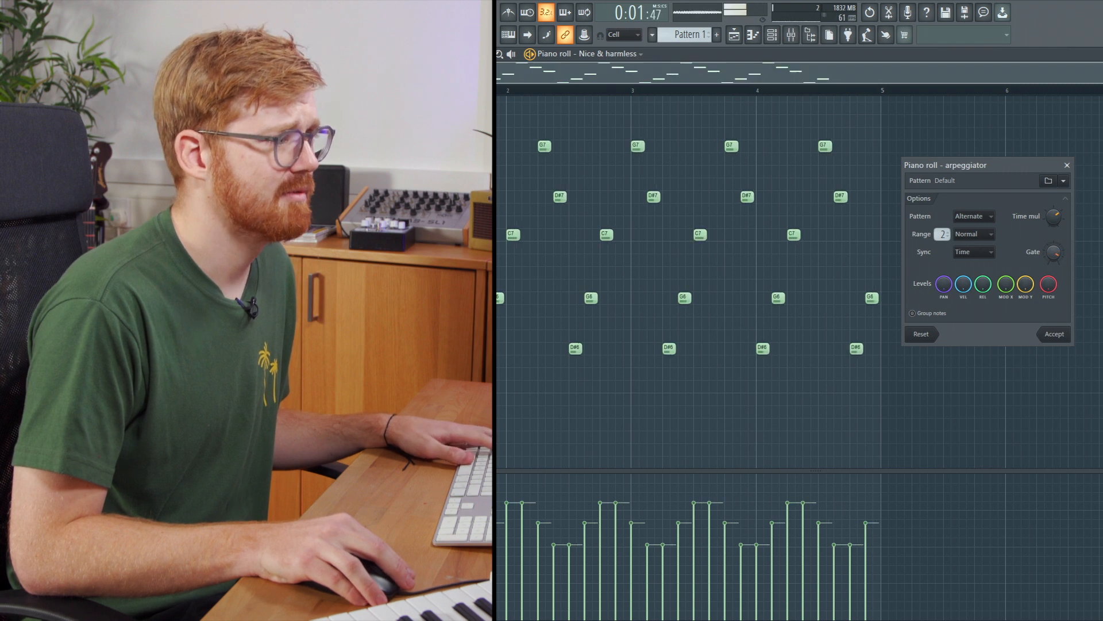
left_click(1053, 334)
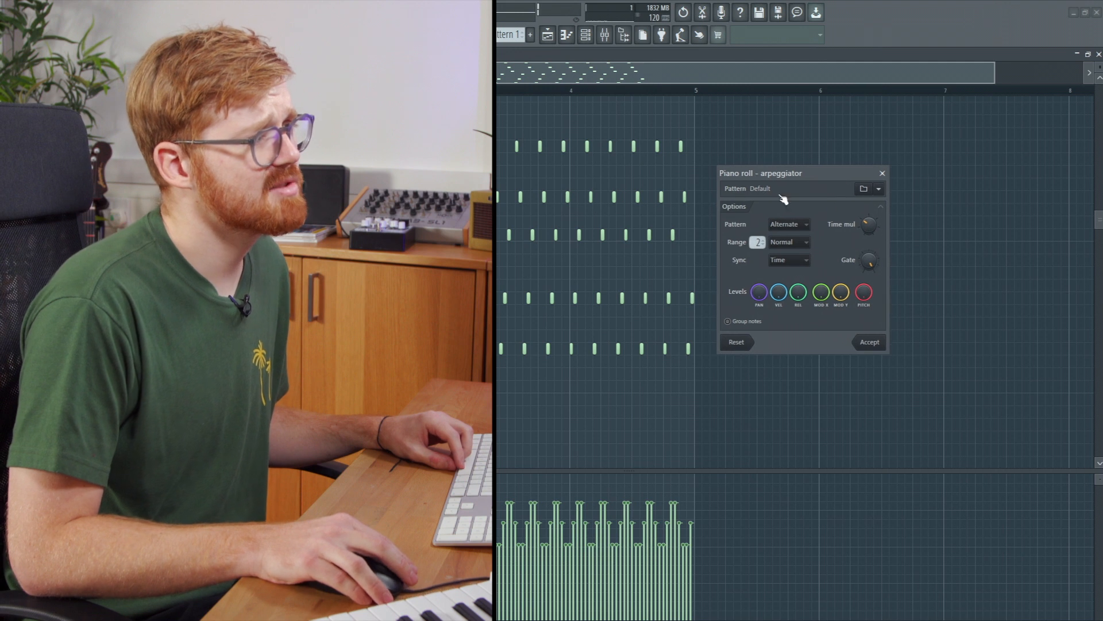
Preview the Trance 2, Trance, Trance 7 and chemichloe arpeggio presets, then close without applying
left_click(877, 188)
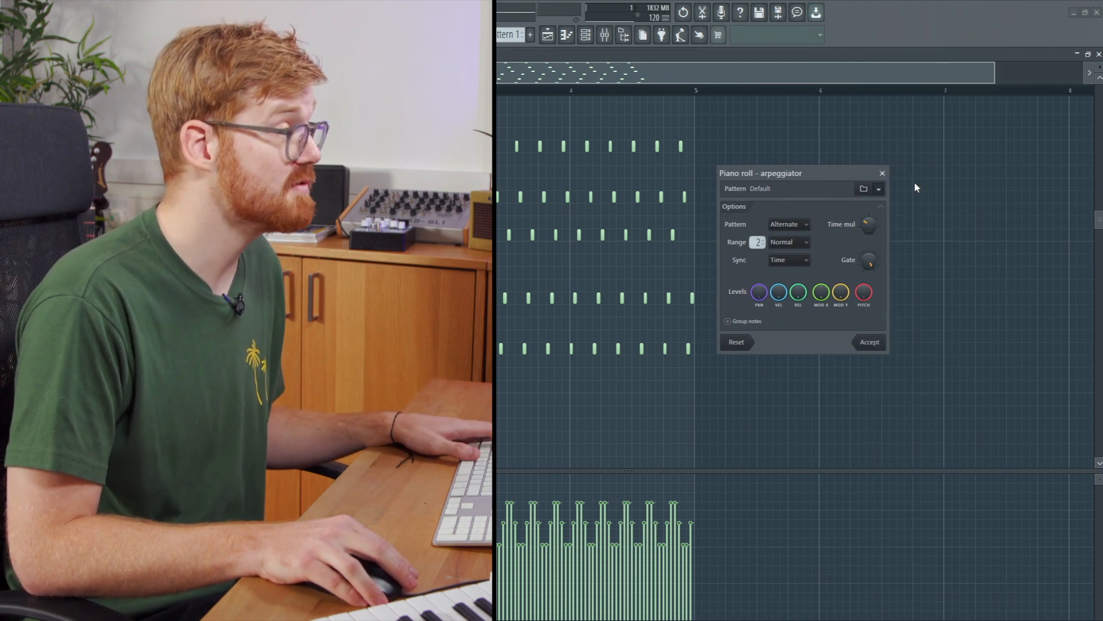
left_click(878, 188)
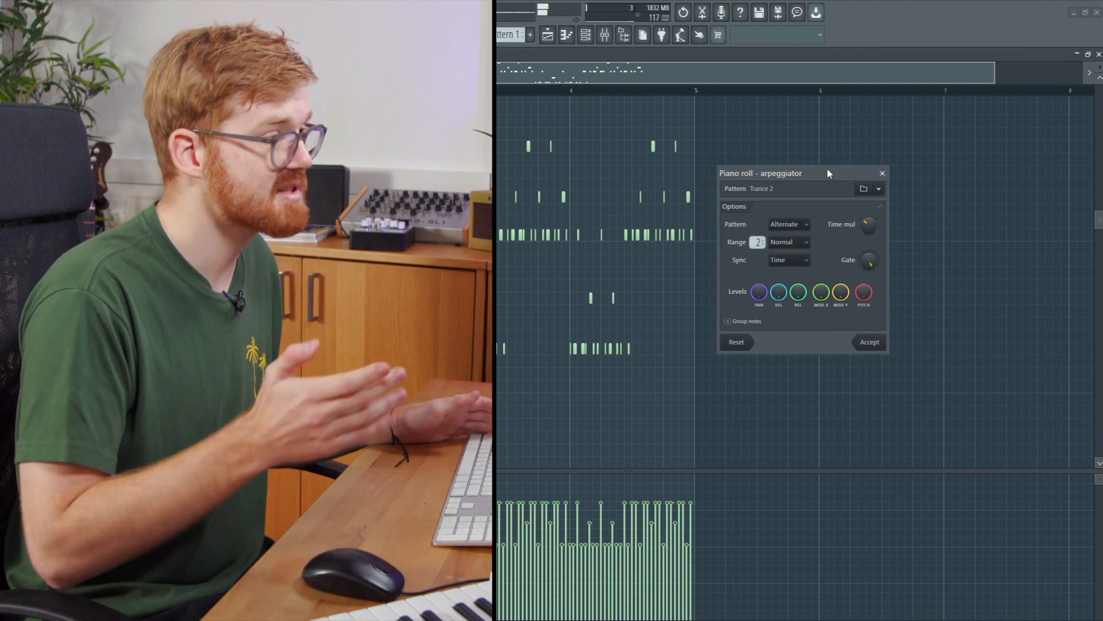
left_click(877, 188)
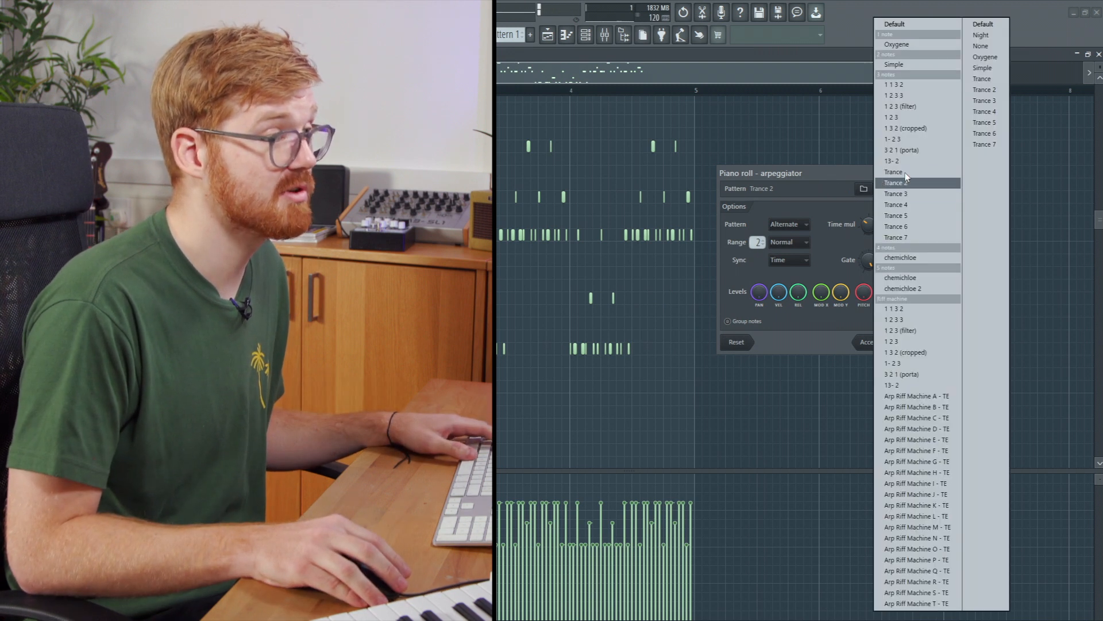
left_click(894, 182)
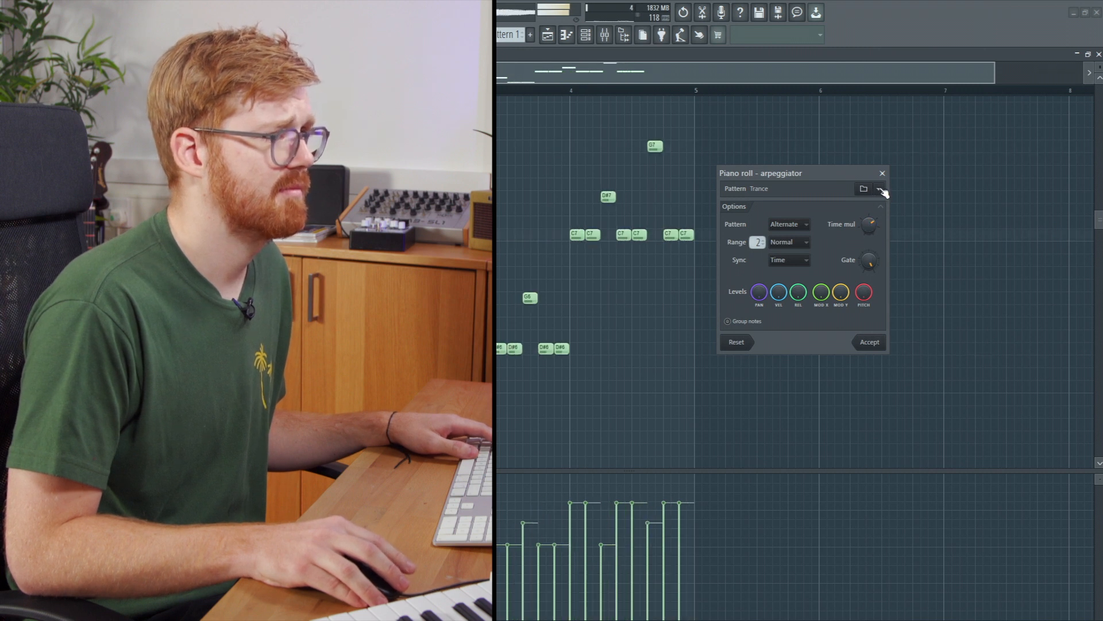
left_click(878, 188)
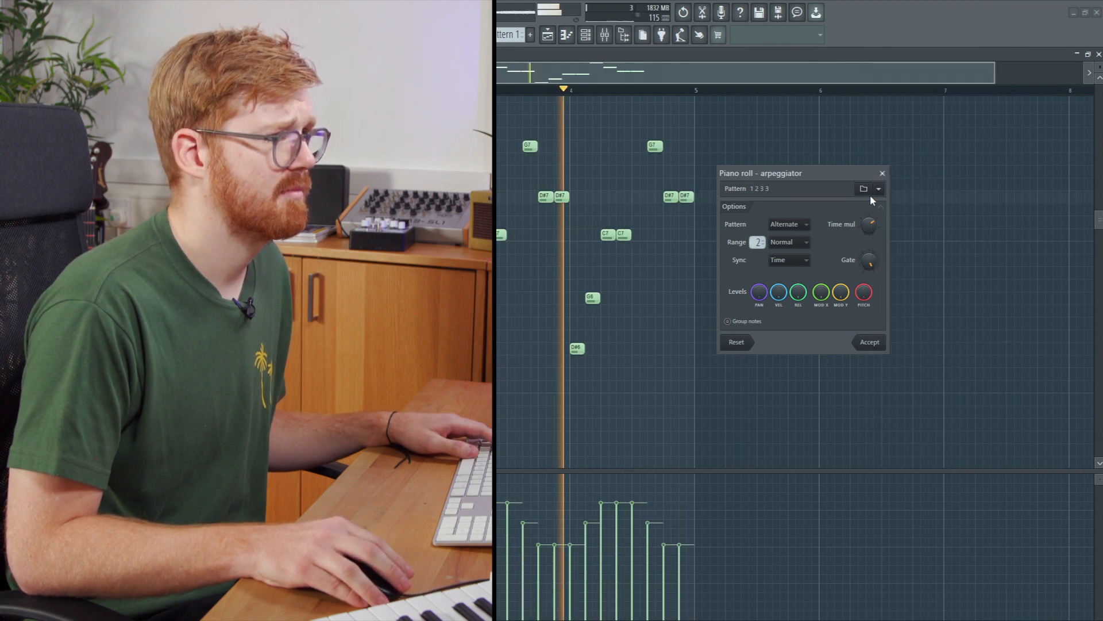
left_click(865, 189)
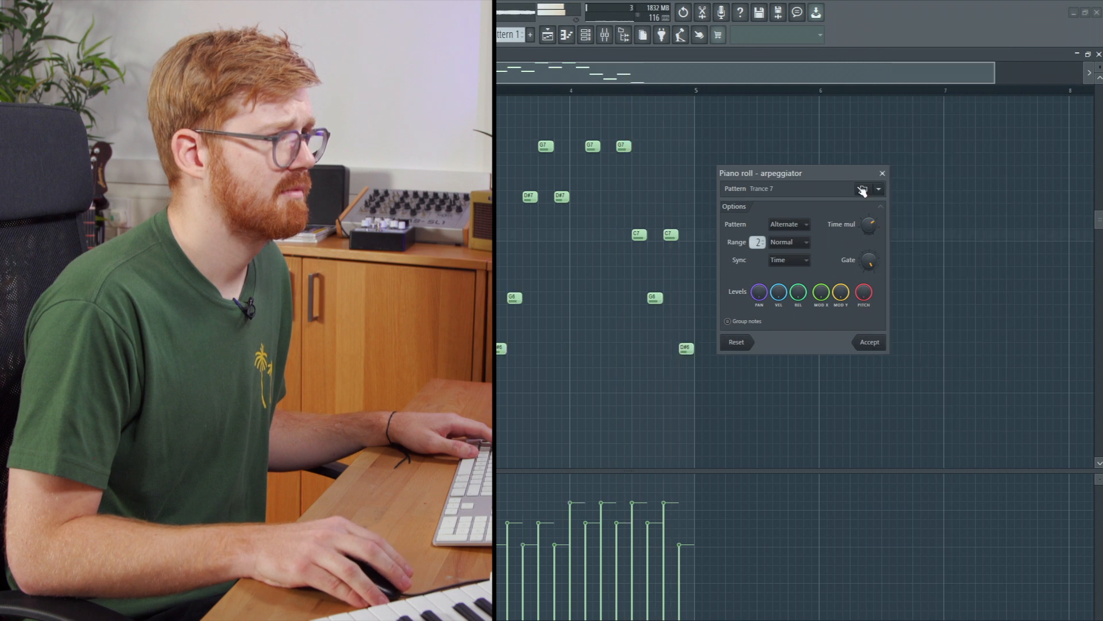
left_click(862, 188)
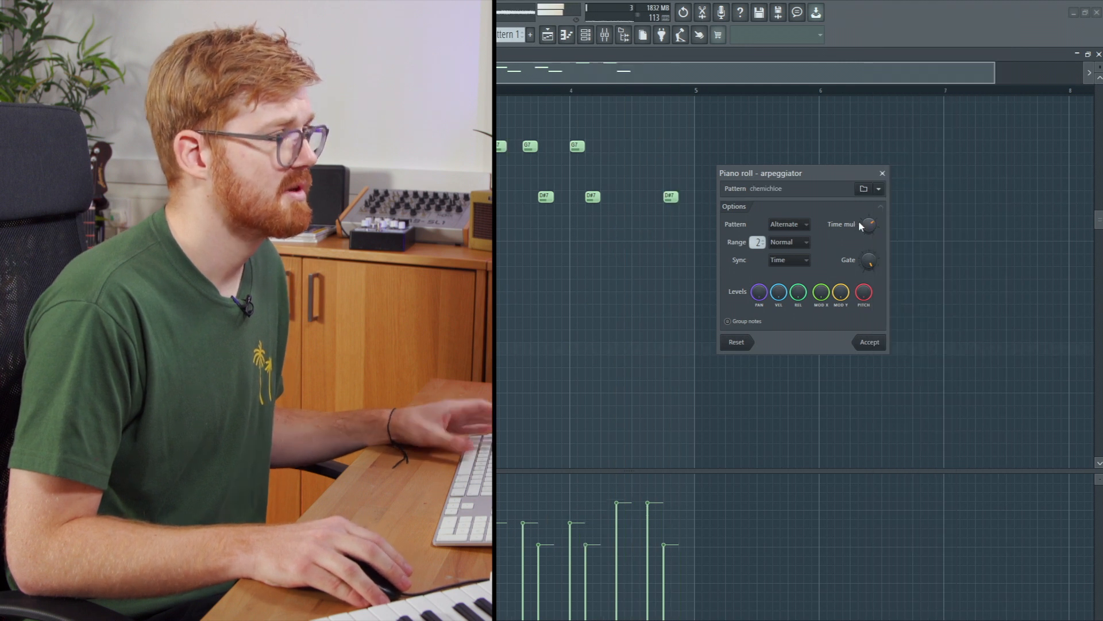
left_click(875, 188)
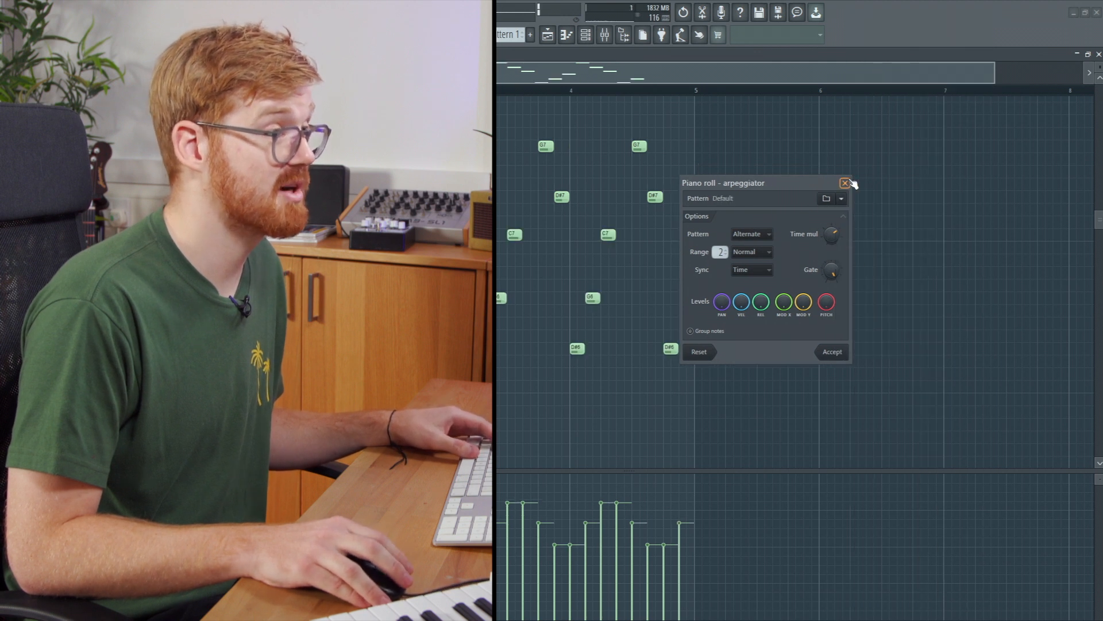
left_click(846, 183)
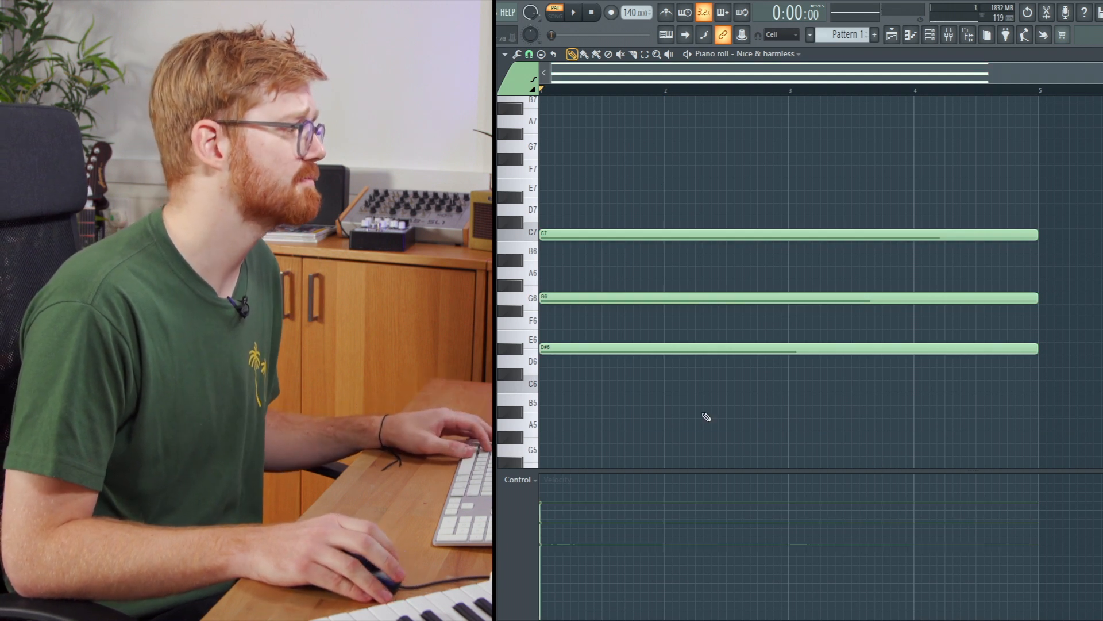
mouse_move(608, 230)
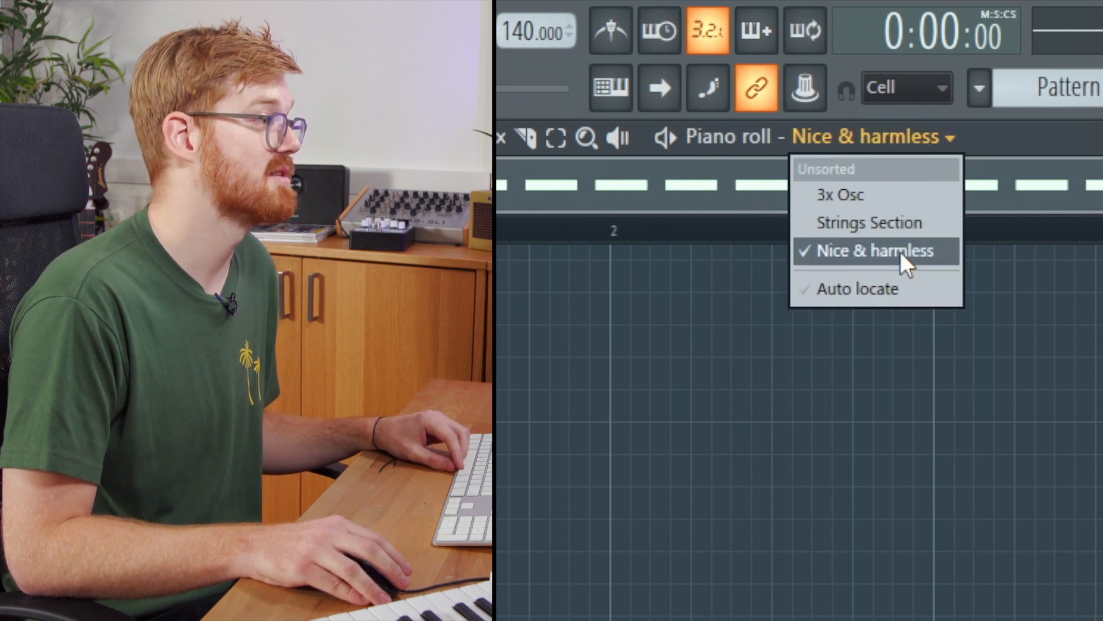
mouse_move(869, 223)
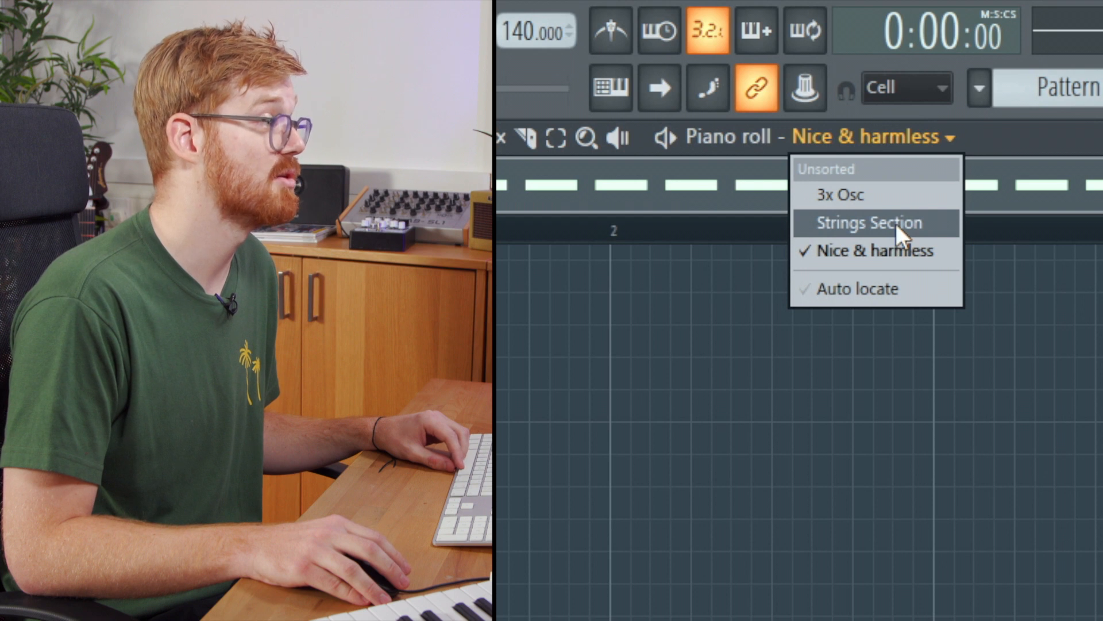
Switch the piano roll to Strings Section and draw a long sustained C6 note
left_click(867, 222)
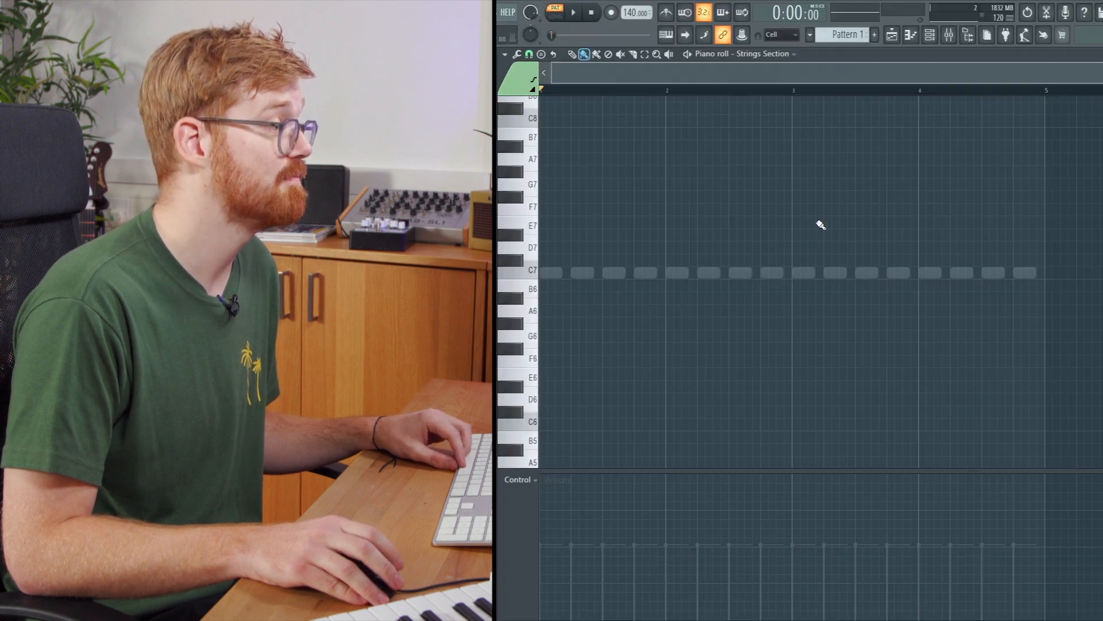
left_click(764, 53)
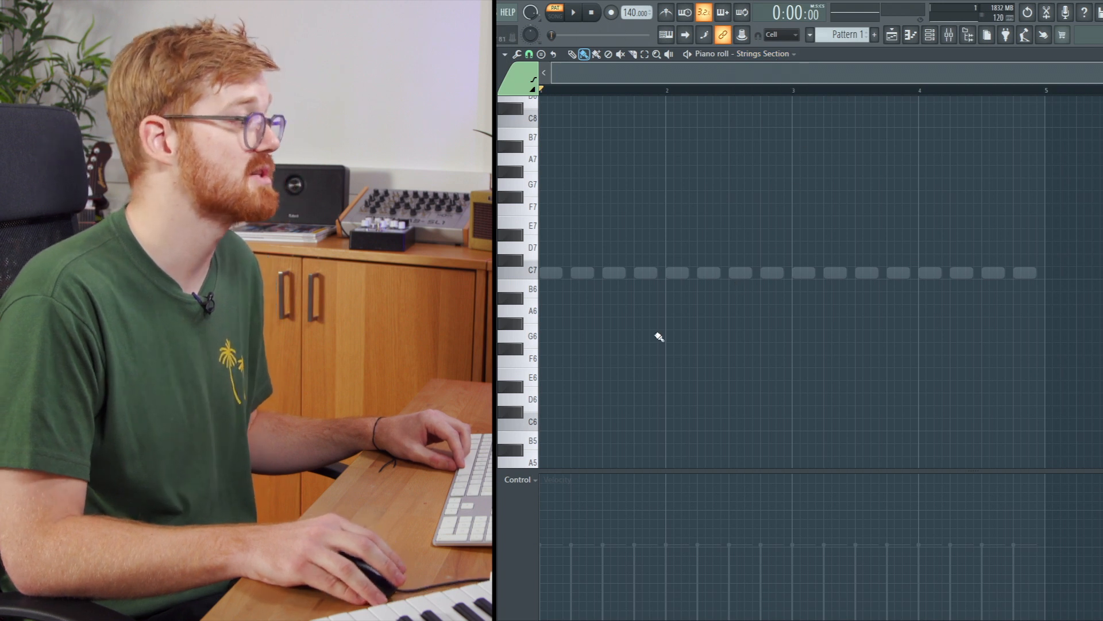
left_click(551, 424)
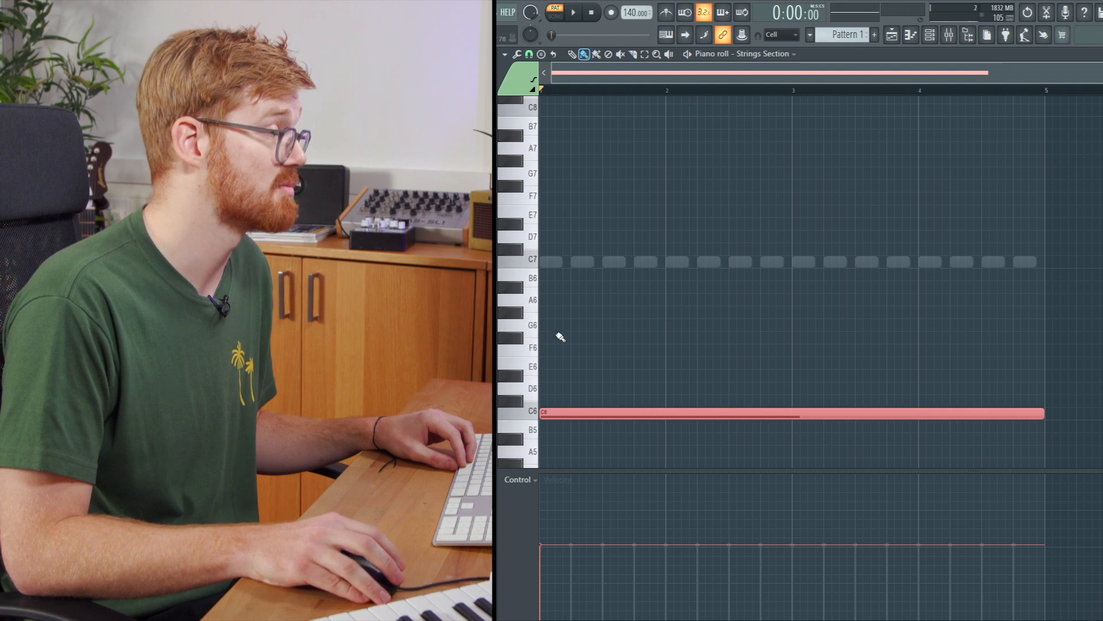
left_click(572, 12)
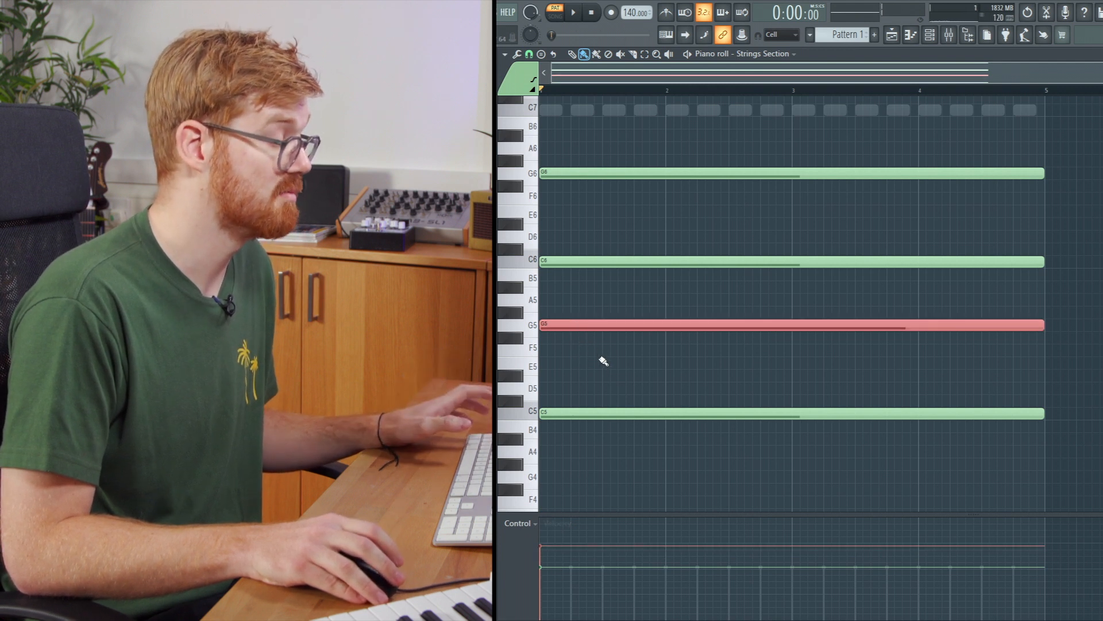
mouse_move(589, 537)
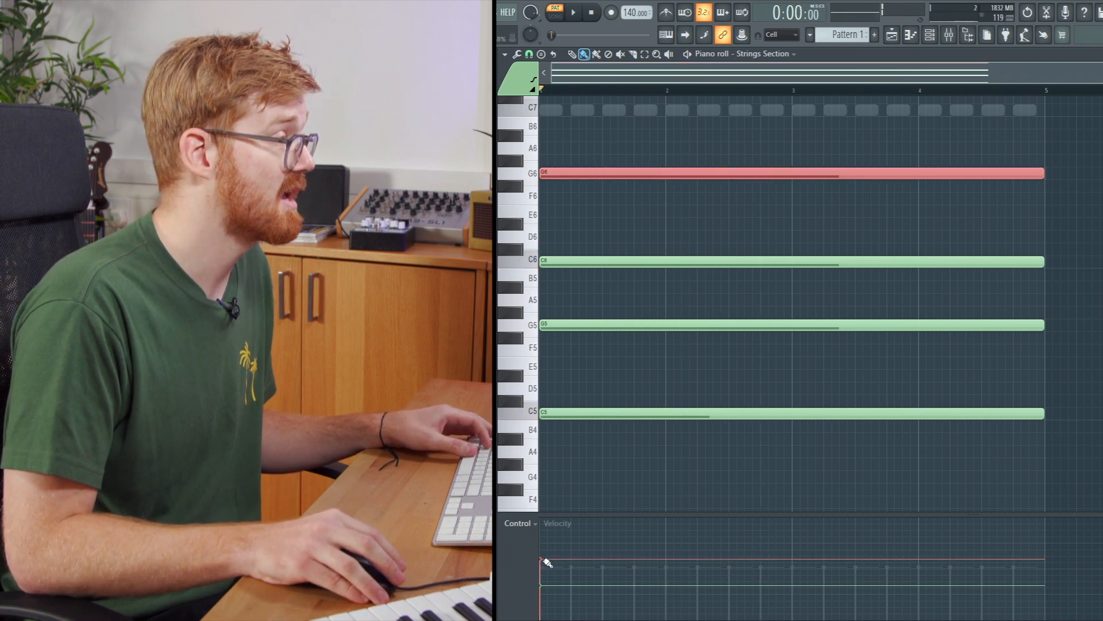
Lower the G6 note's velocity bar in the Strings Section Velocity lane
left_click(573, 12)
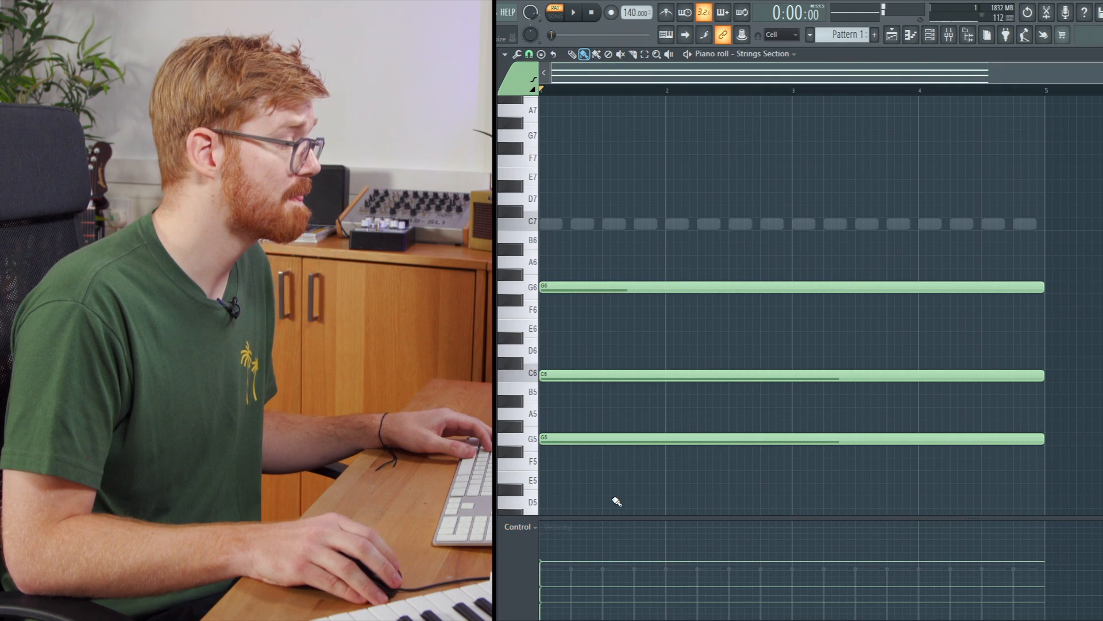
Set pan values for the repeated C7 notes in the Pan event lane
scroll("down", 3)
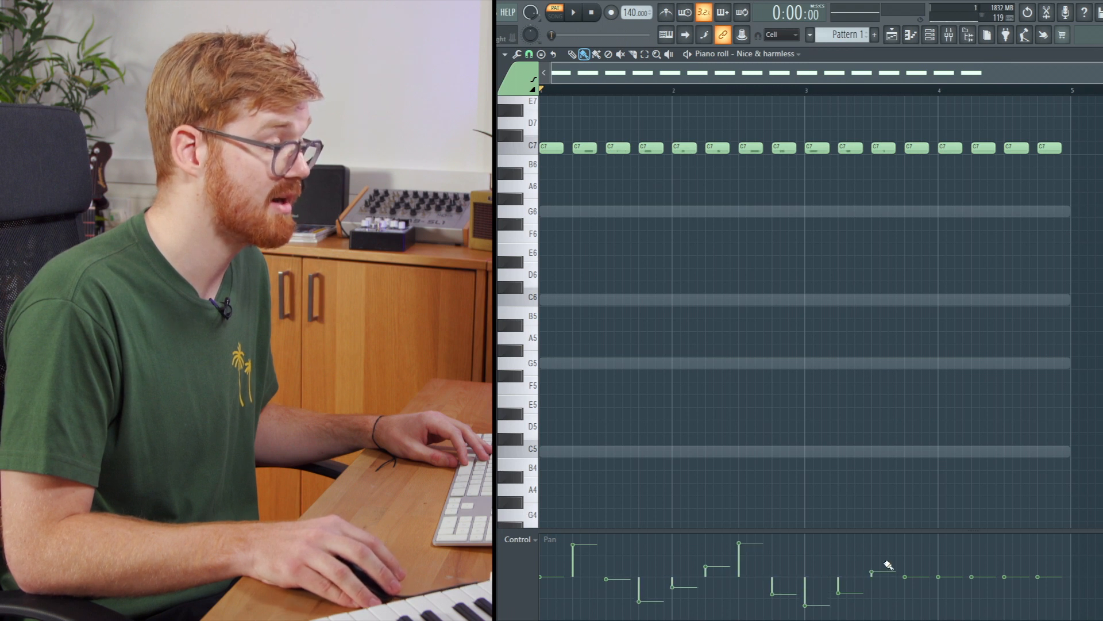
left_click(573, 12)
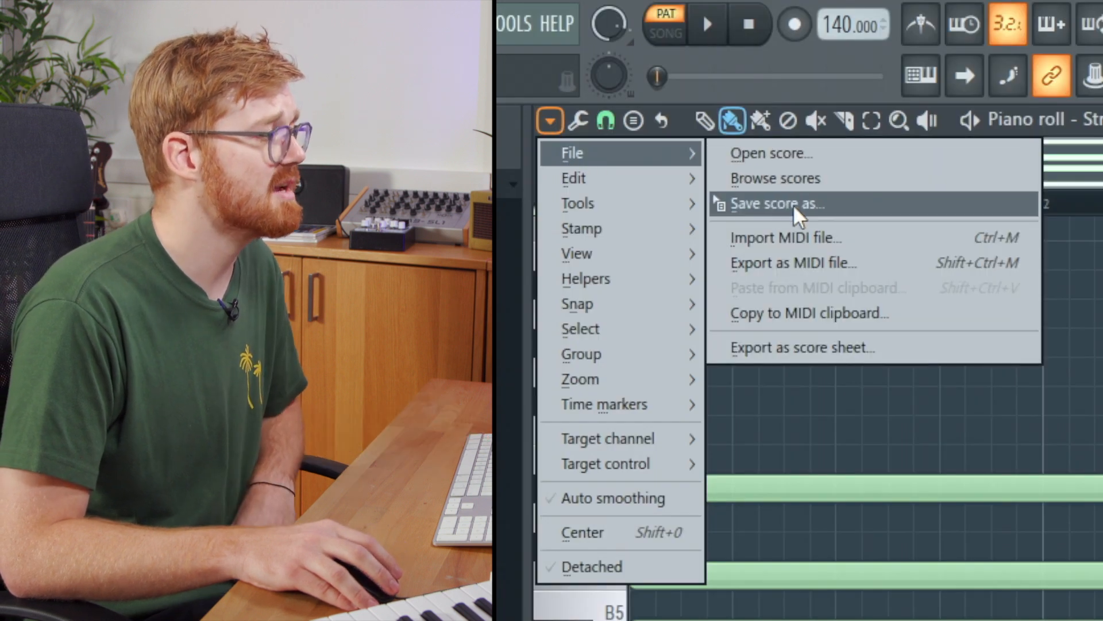
mouse_move(816, 263)
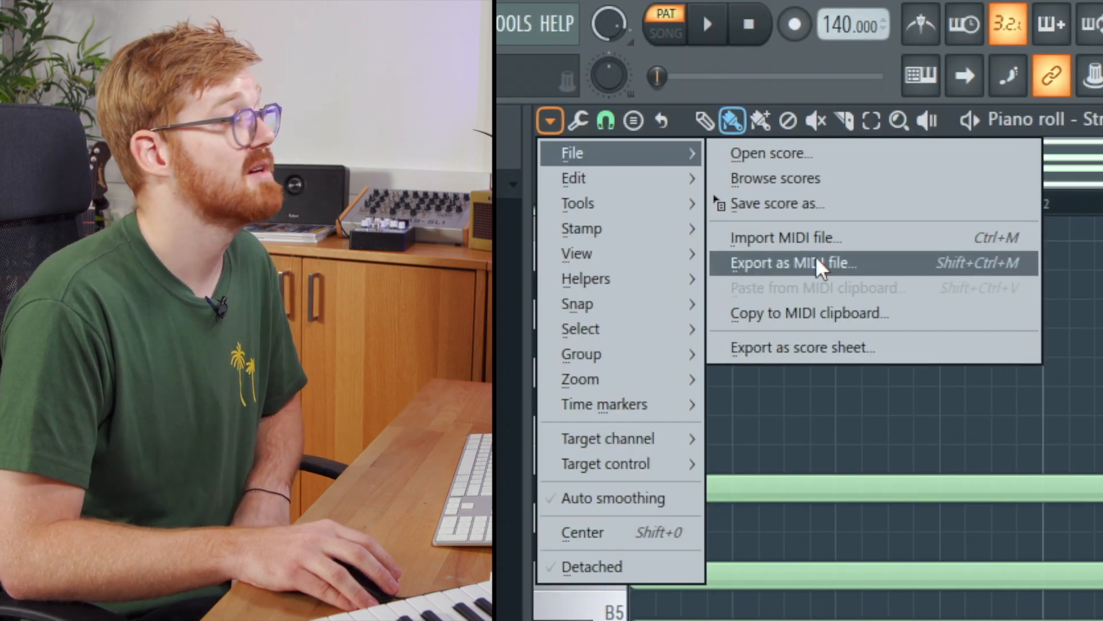
Export the Strings Section piano roll pattern's notes as a MIDI file
left_click(794, 262)
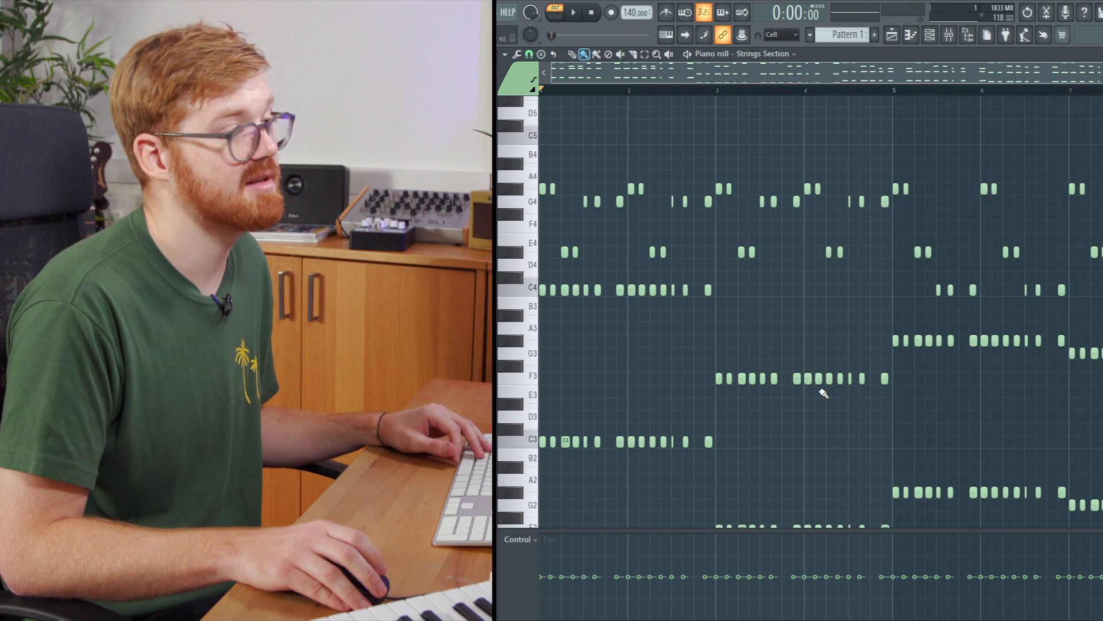
Play the pattern and briefly open the Strings Section channel options
scroll("down", 3)
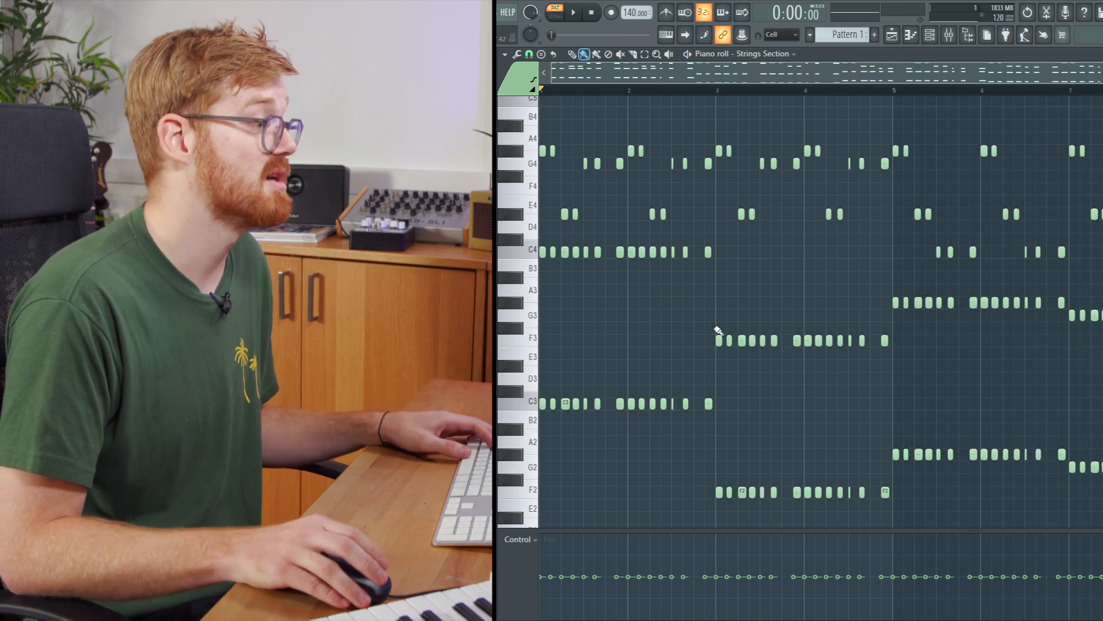
scroll("down", 3)
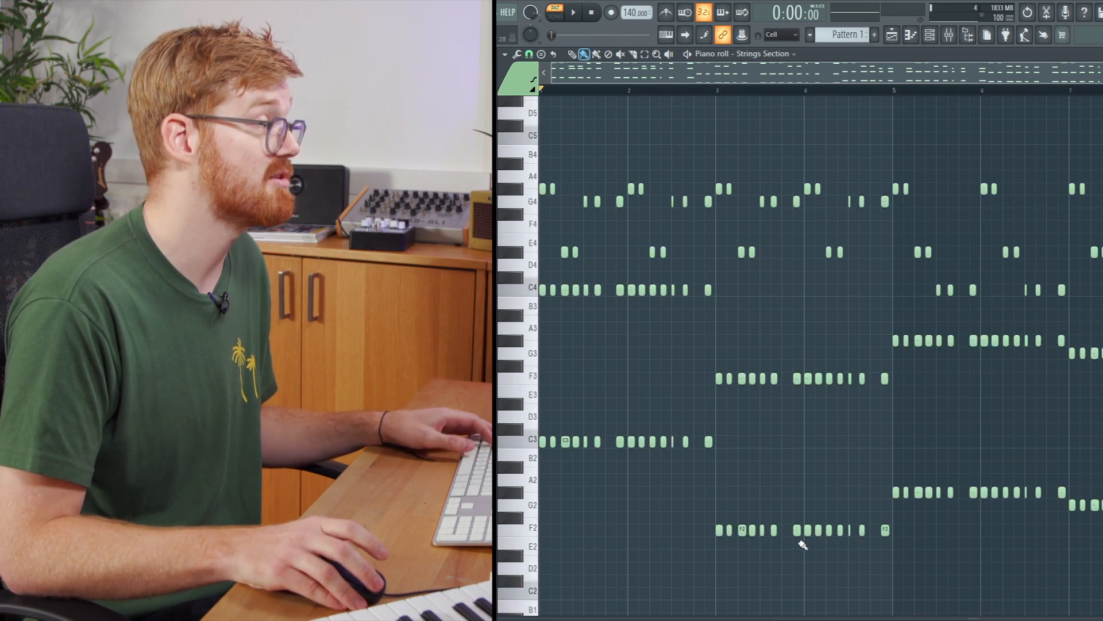
left_click(572, 12)
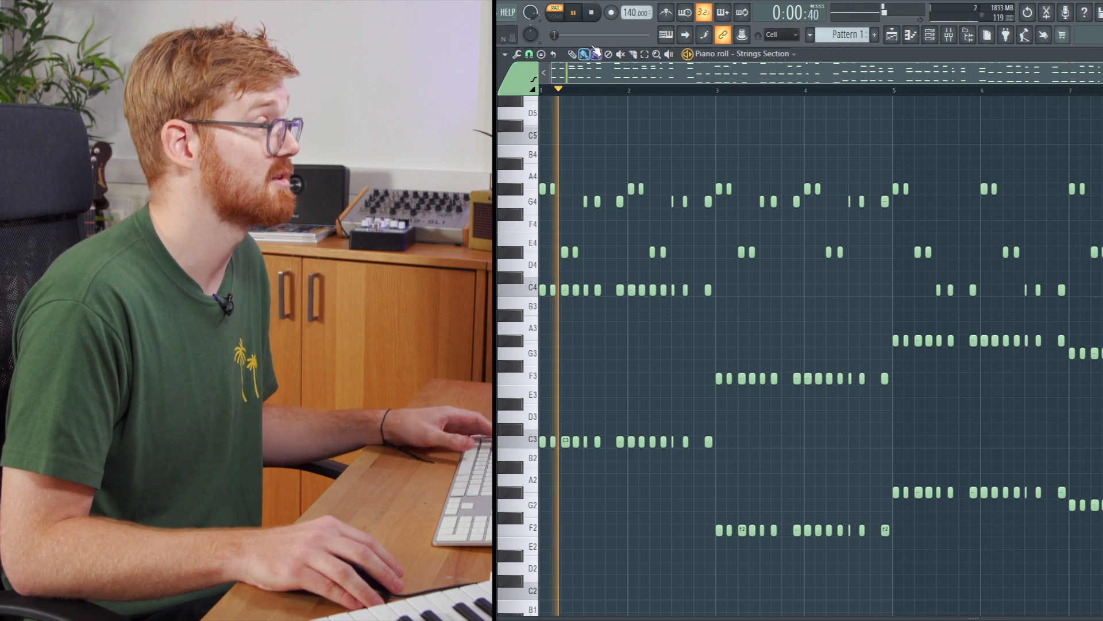
right_click(598, 112)
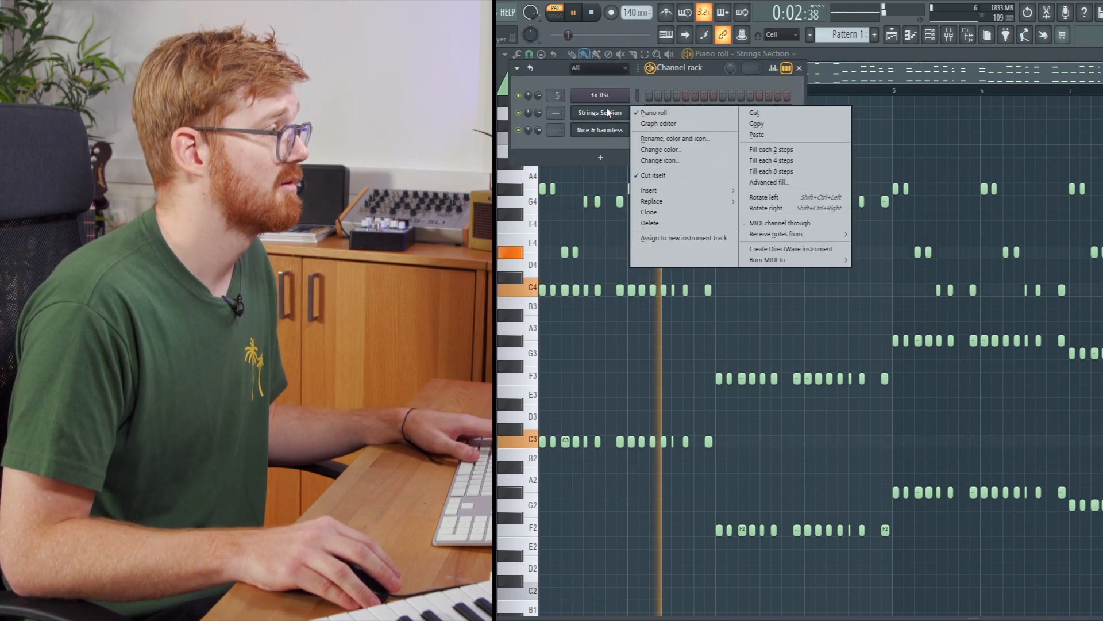
left_click(654, 113)
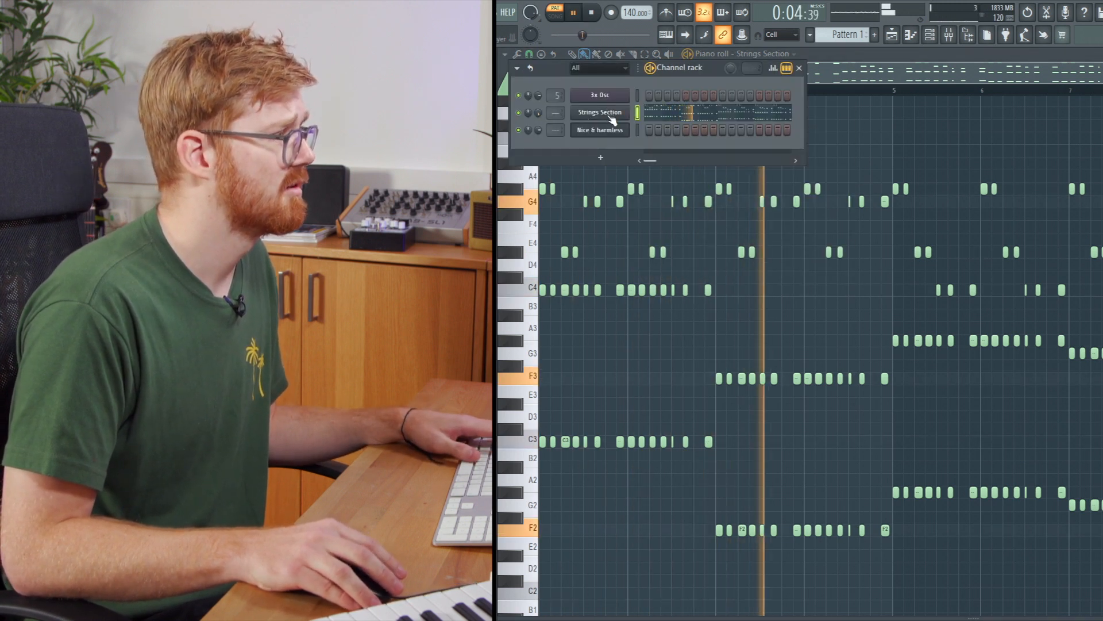
Switch the Nice & harmless Harmor instrument to the Piano preset and close it
right_click(599, 112)
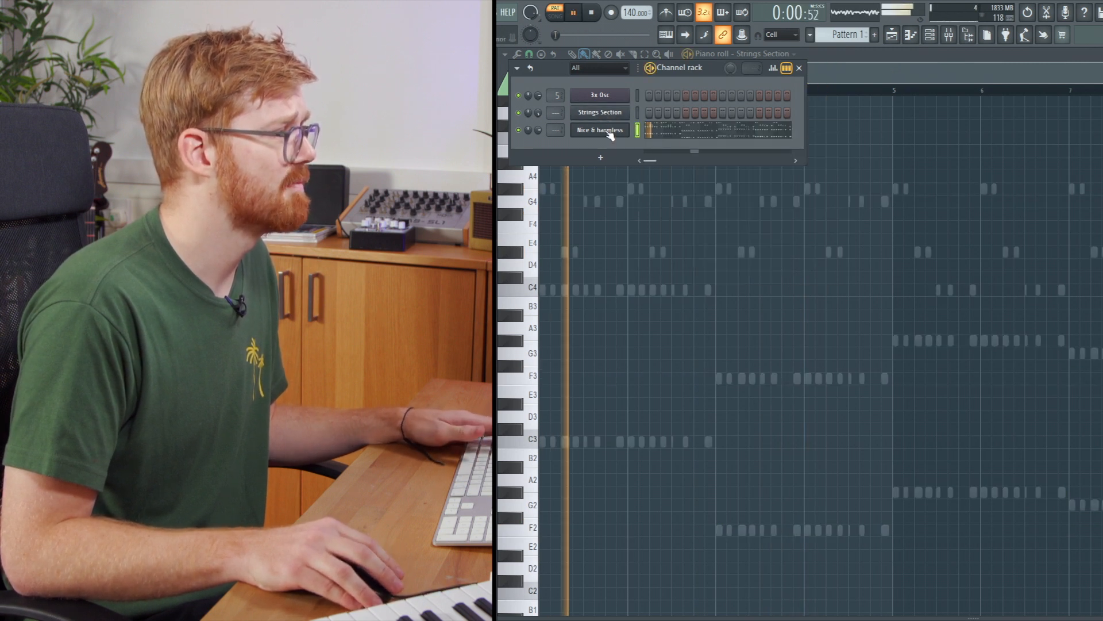
left_click(599, 129)
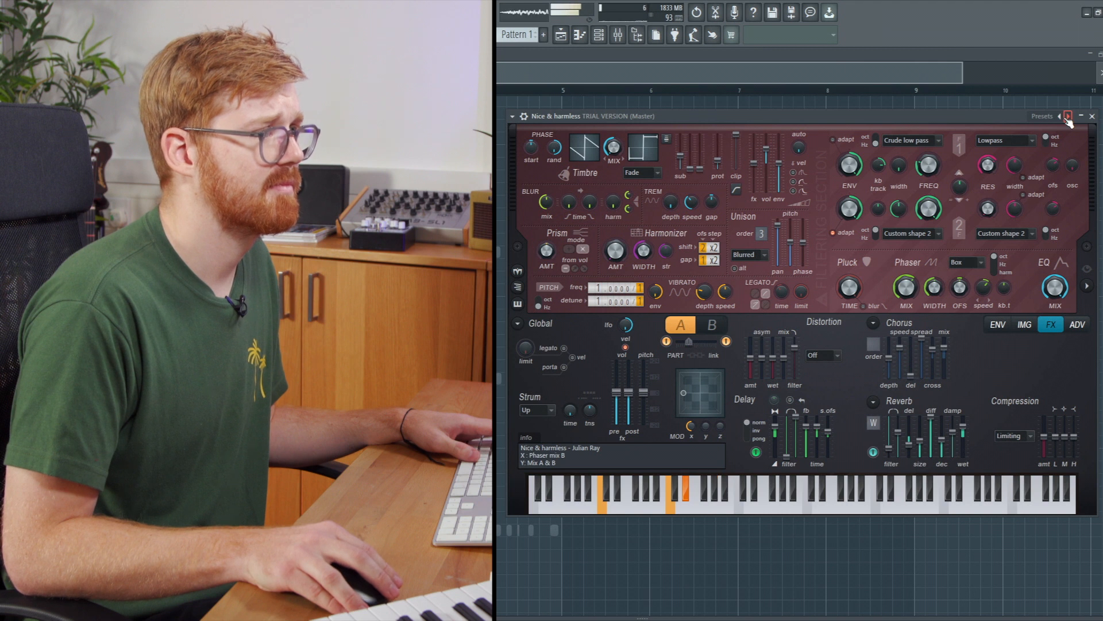
left_click(1053, 129)
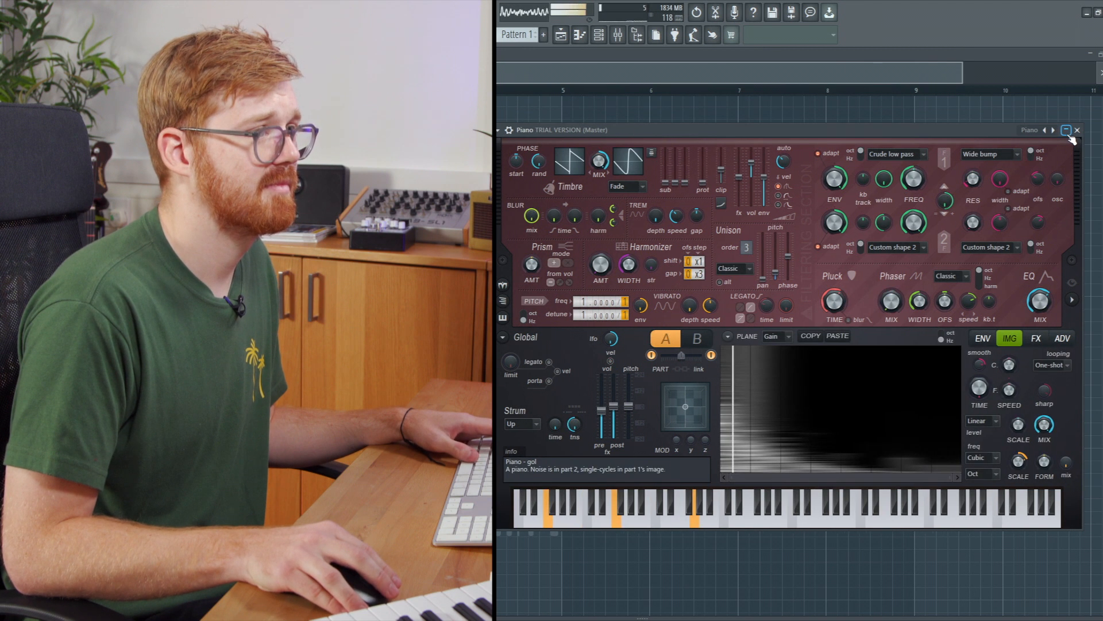
left_click(1076, 130)
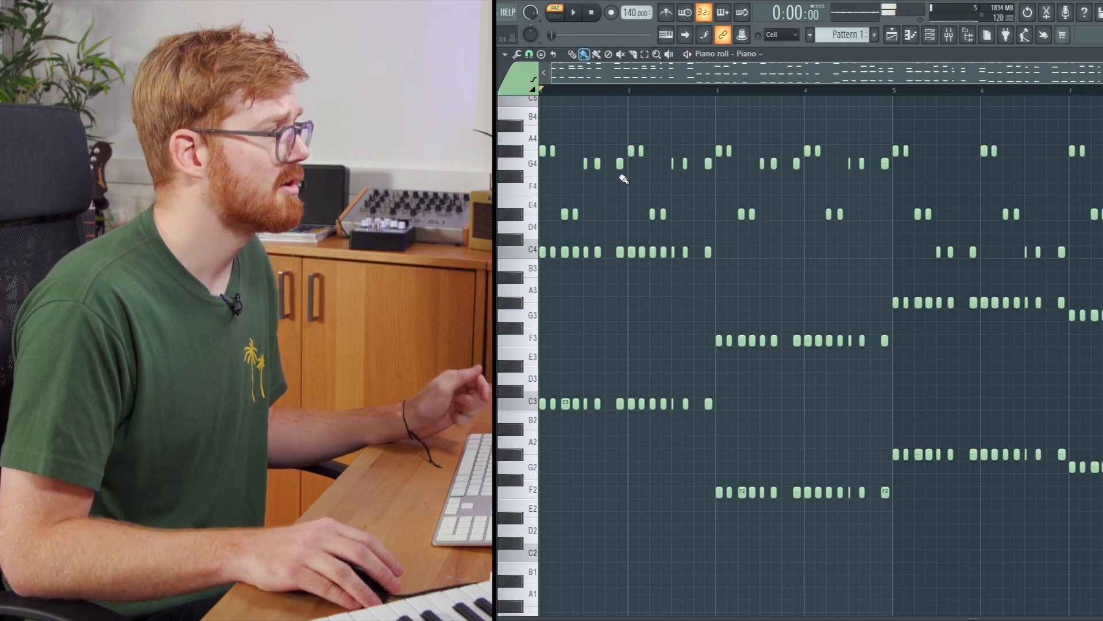
Switch the piano roll to the 3x Osc channel, other channels showing as ghosts
left_click(749, 53)
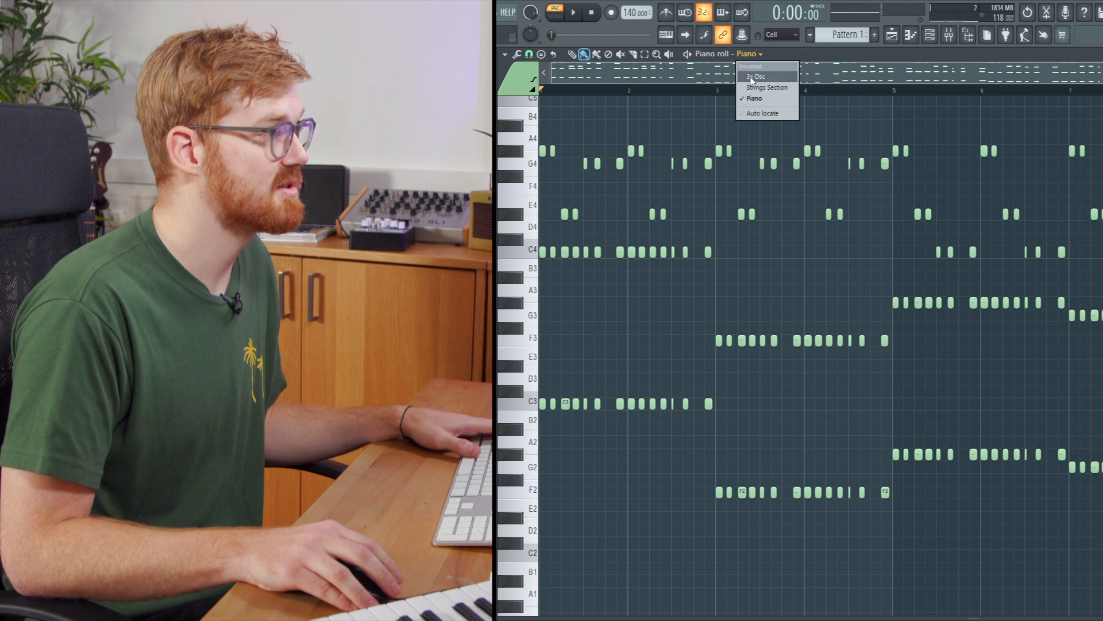
left_click(756, 76)
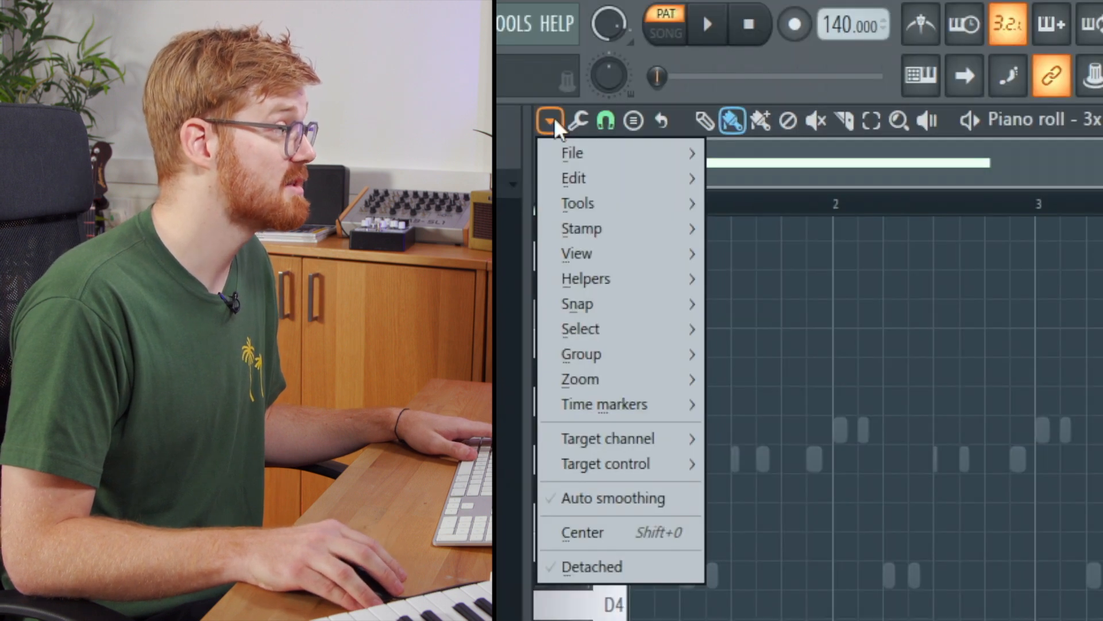
mouse_move(585, 278)
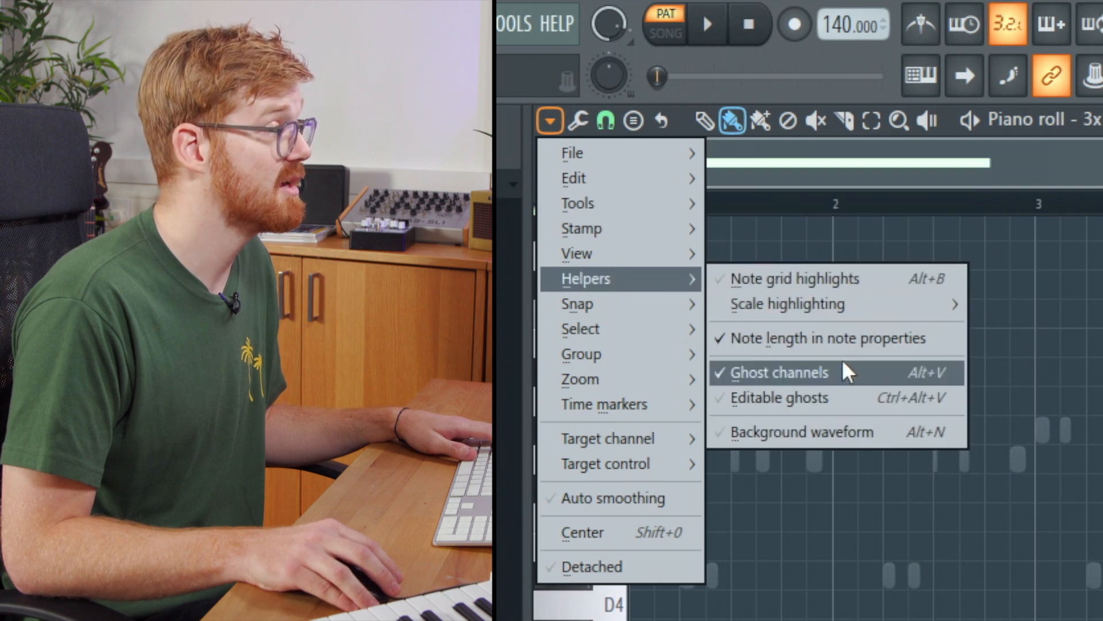
mouse_move(809, 383)
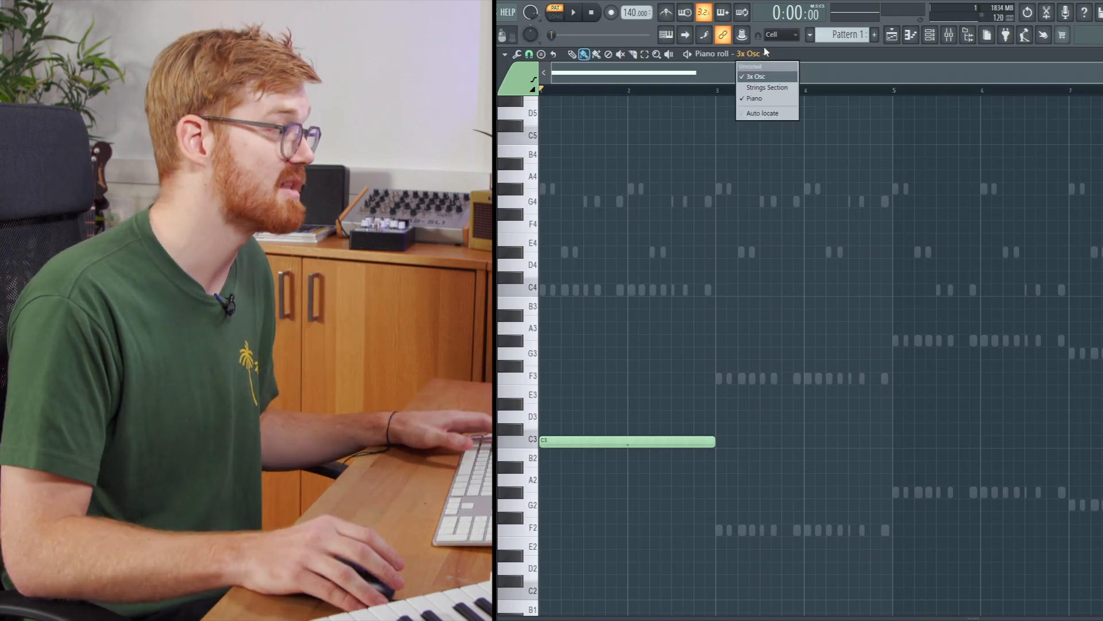
Move the 3x Osc note up to C4, add long notes in later bars, and play
left_click(756, 75)
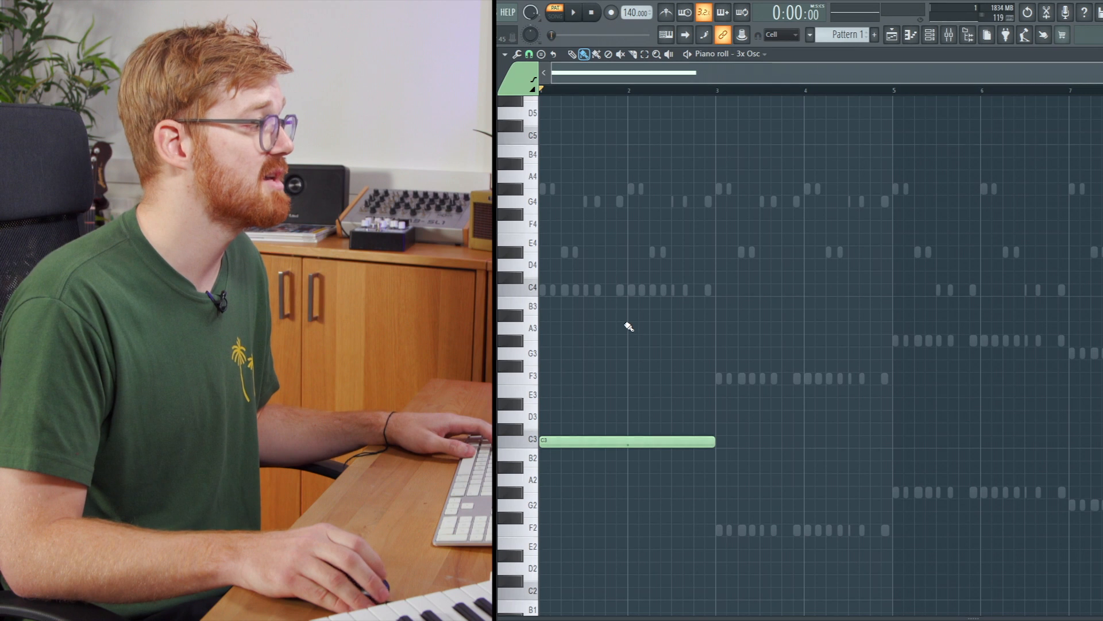
left_click(626, 251)
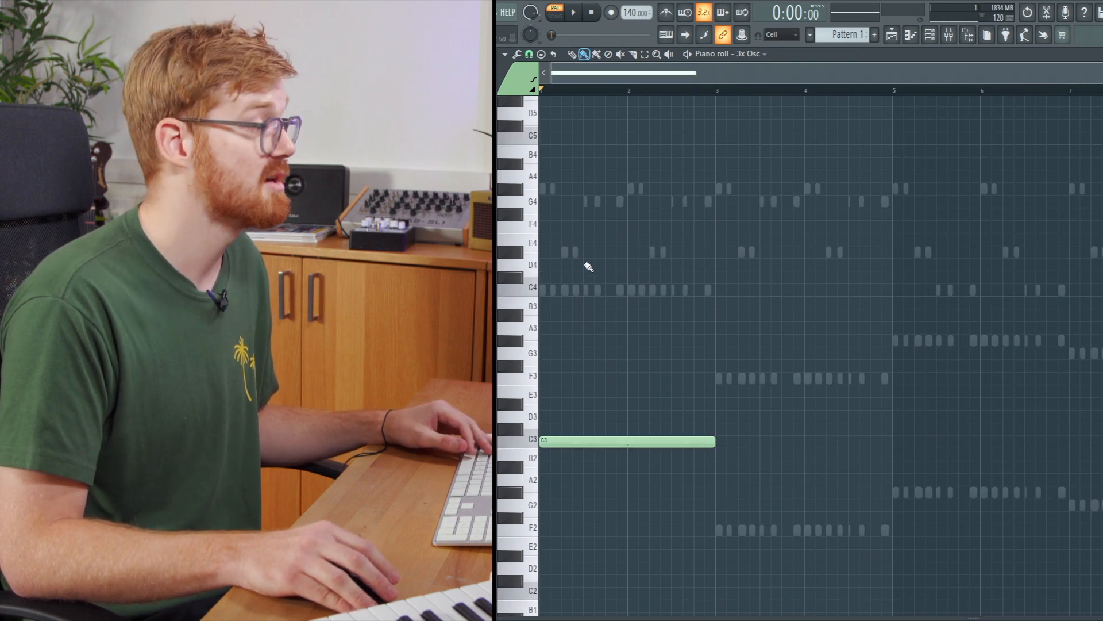
left_click(626, 442)
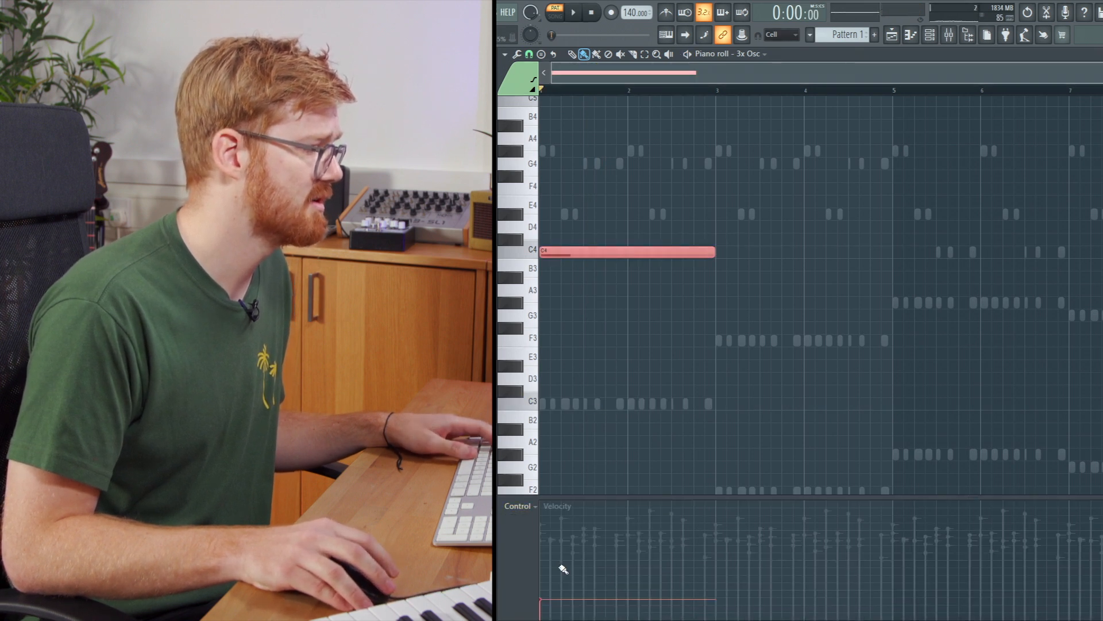
left_click(573, 12)
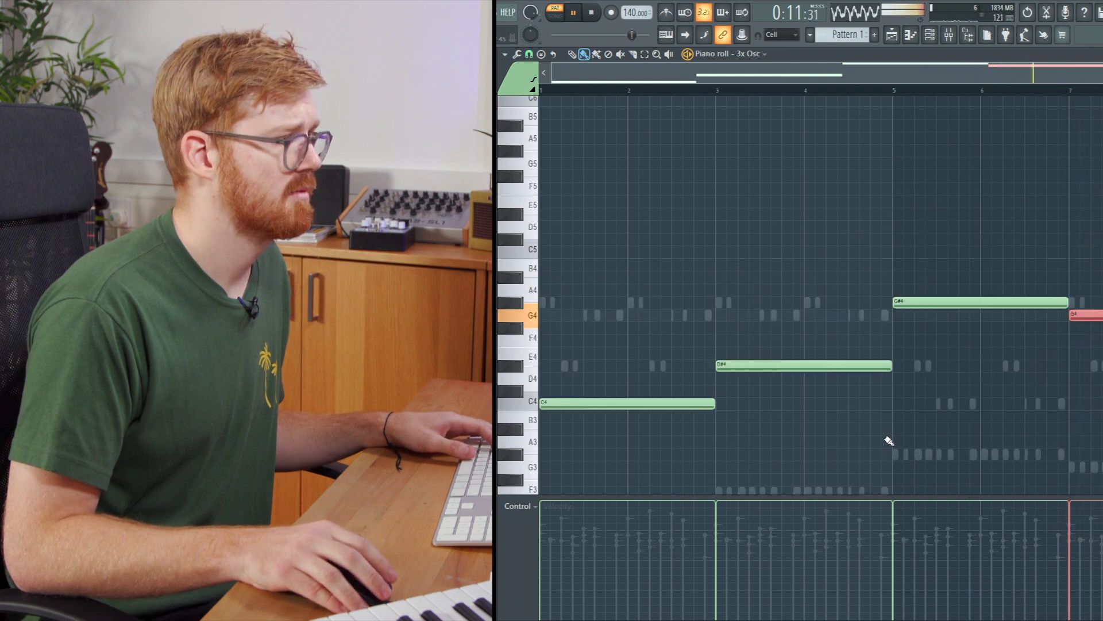
left_click(591, 12)
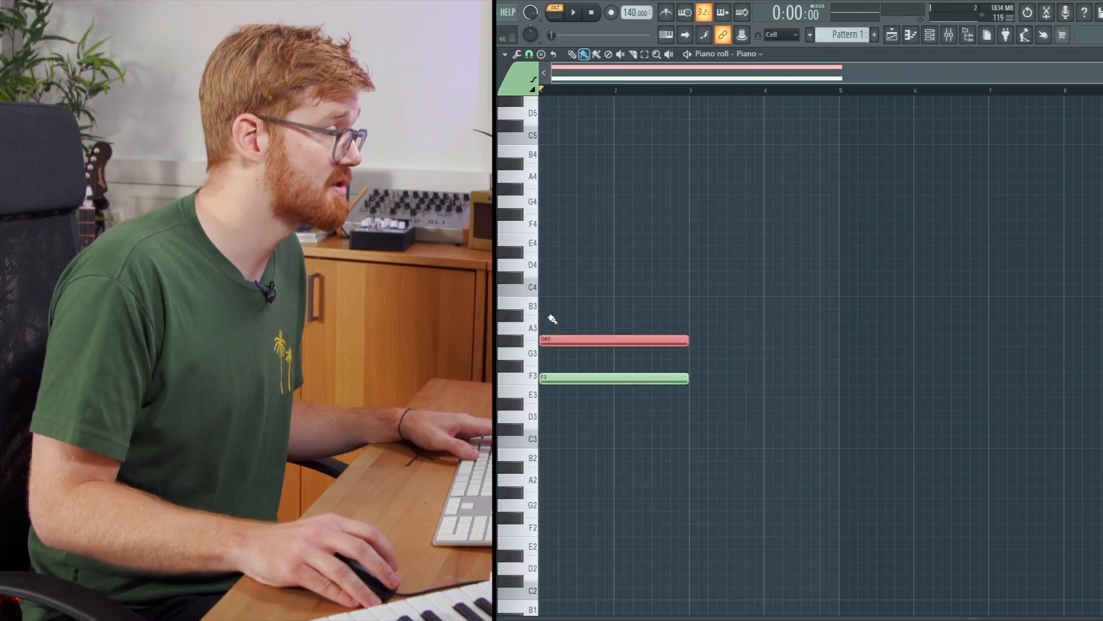
Add F3, G#3, C4 and D#4 notes lasting two bars to the Piano chord
left_click(572, 12)
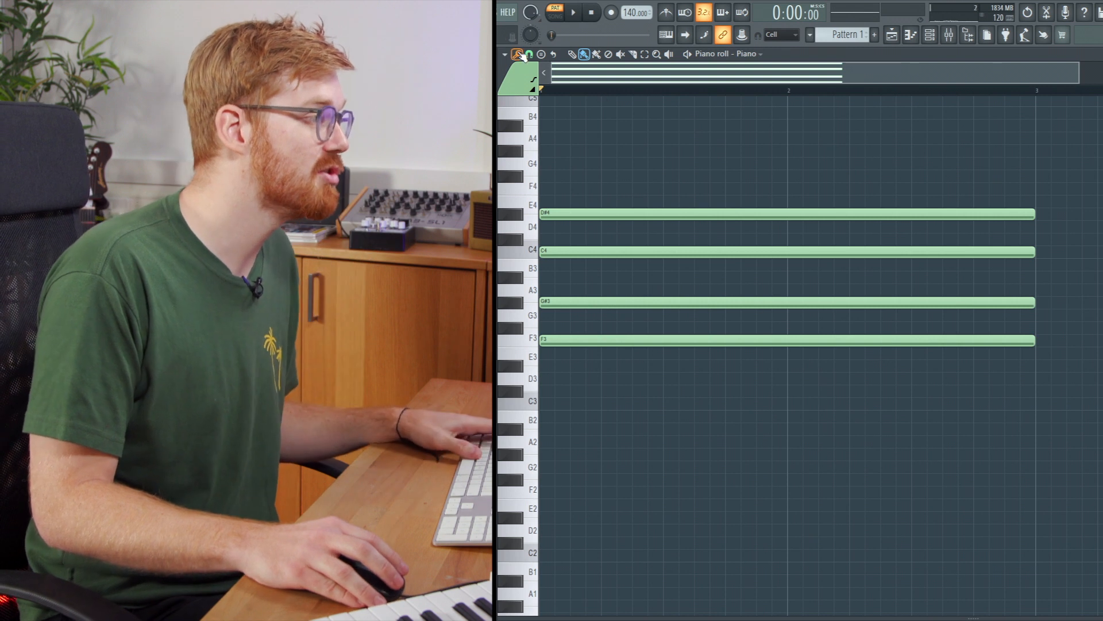
left_click(520, 54)
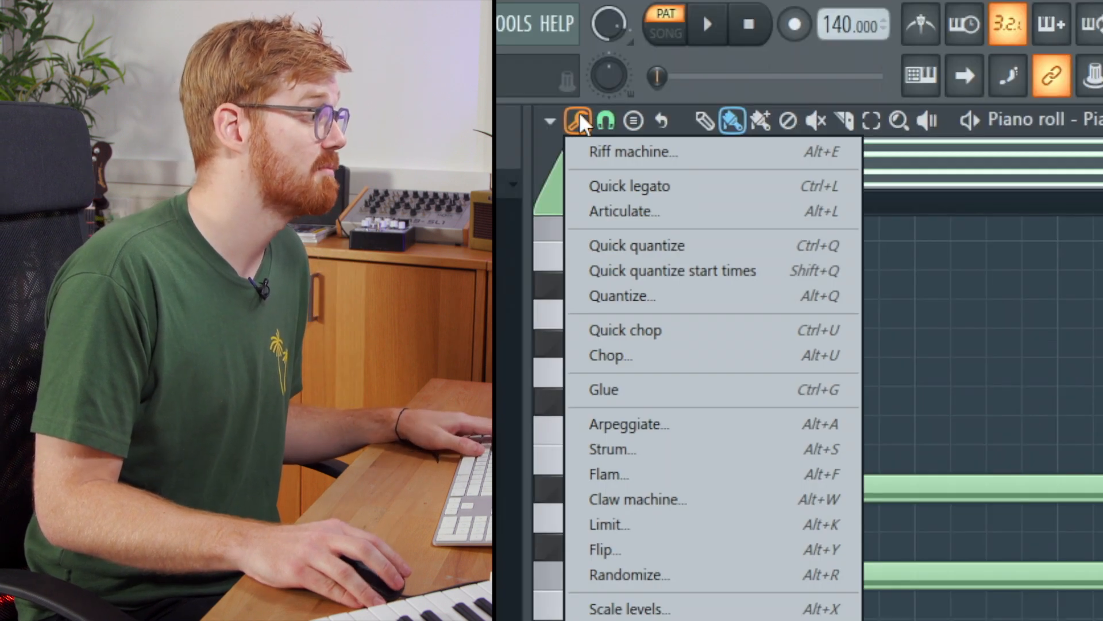
mouse_move(764, 478)
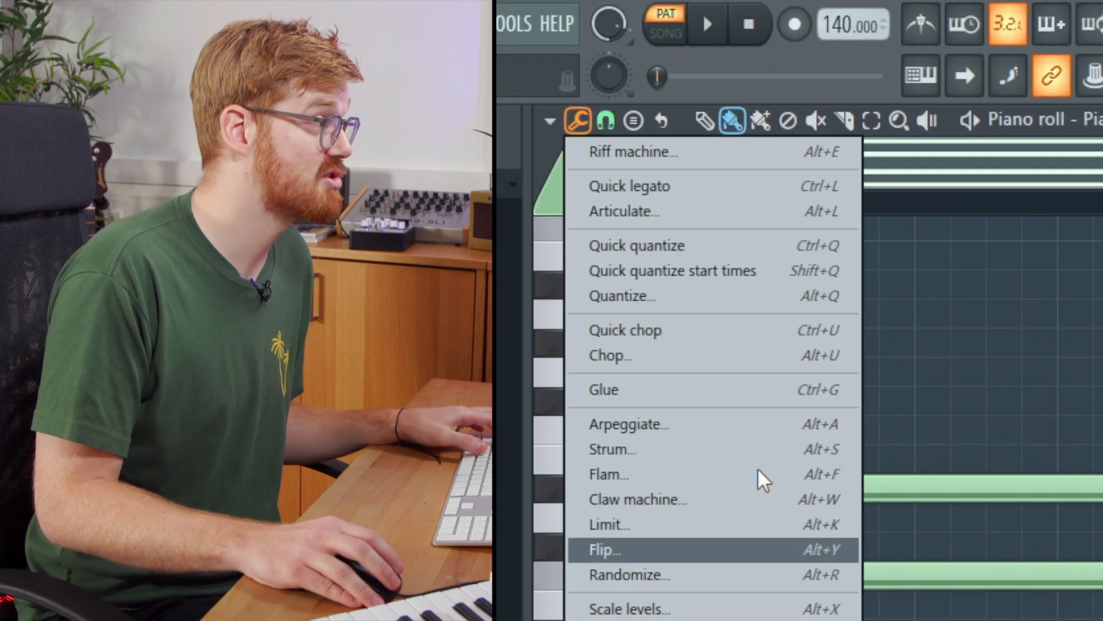
Strum the Piano chord with tweaked start time and velocity, and accept it
left_click(611, 448)
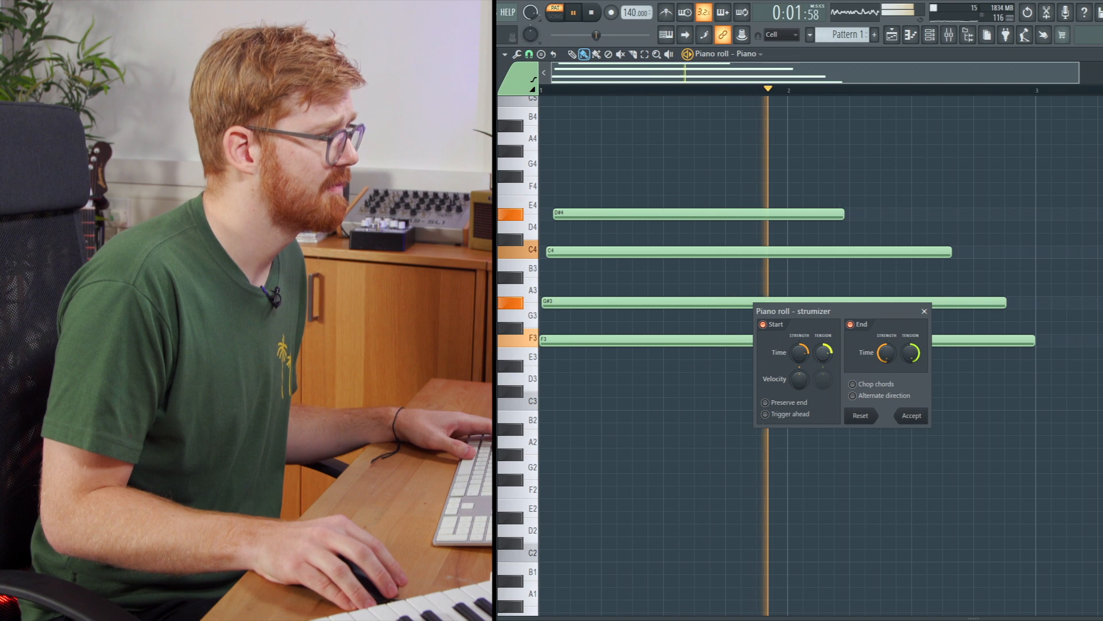
left_click(591, 12)
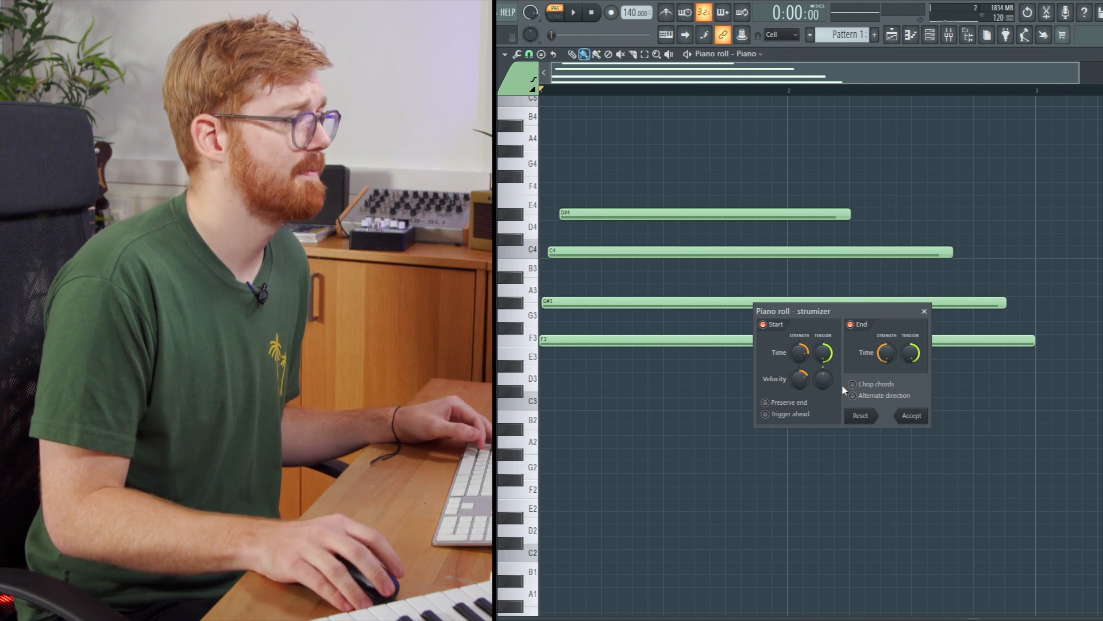
left_click(912, 415)
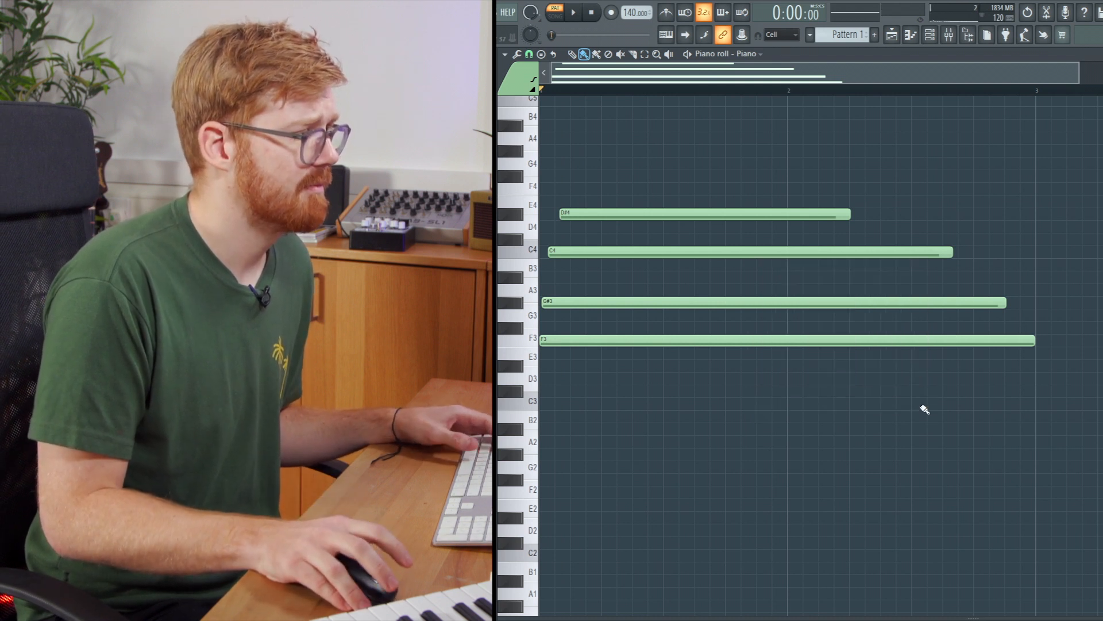
left_click(573, 12)
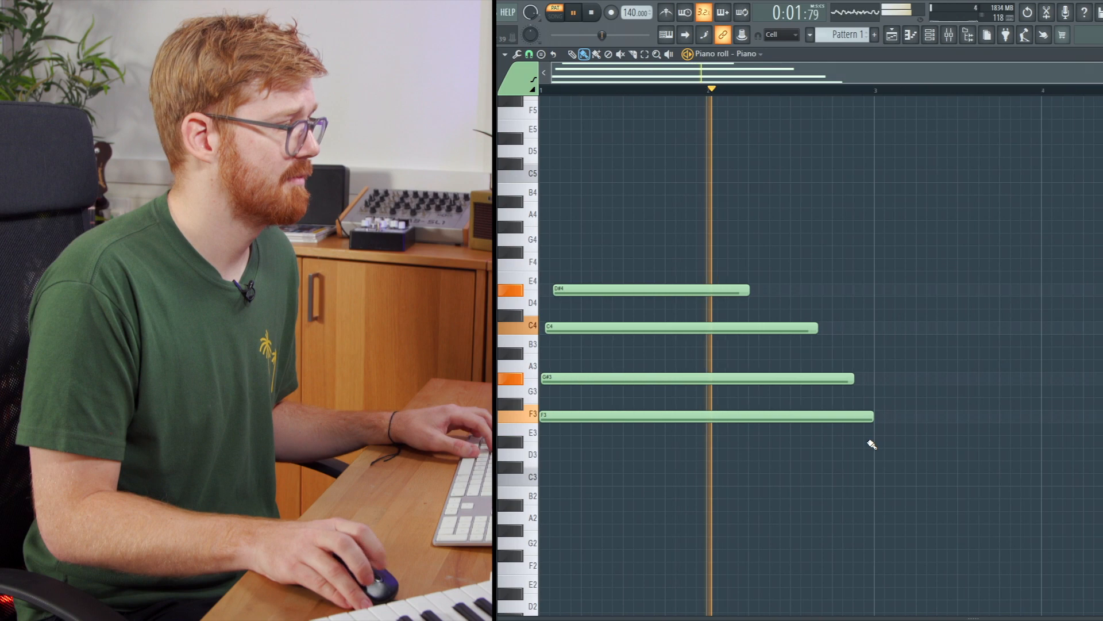